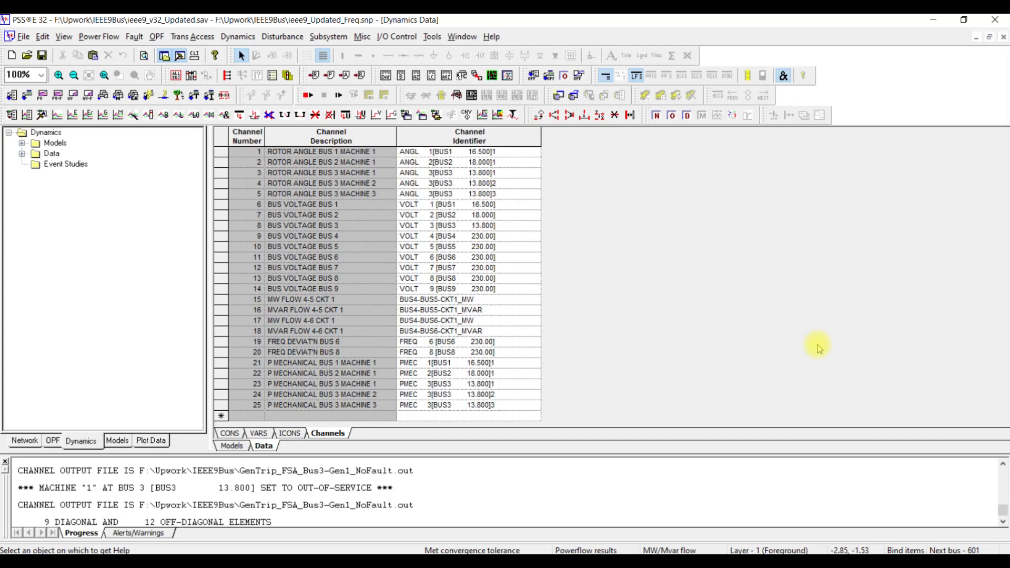
mouse_move(371, 325)
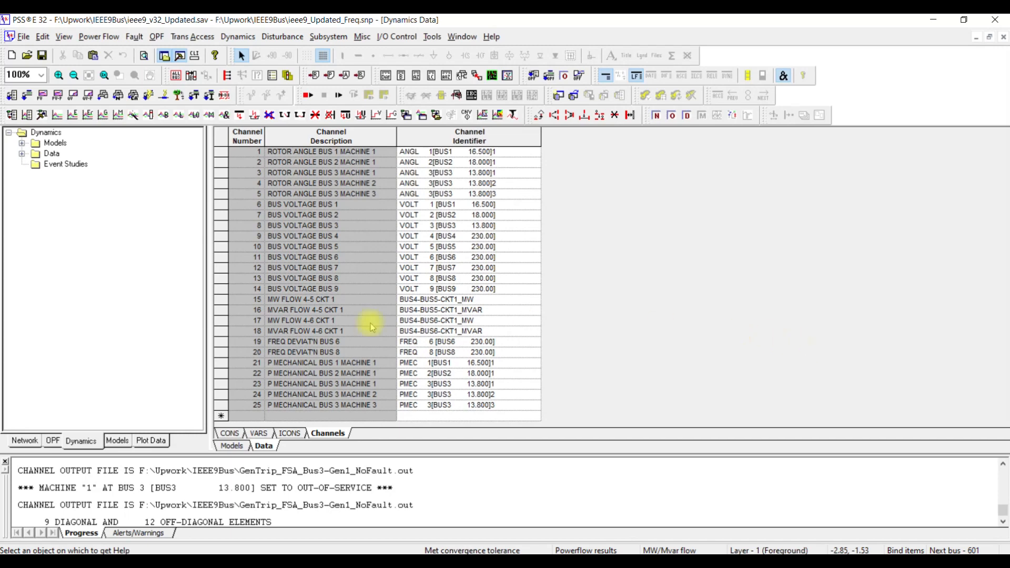
mouse_move(27, 55)
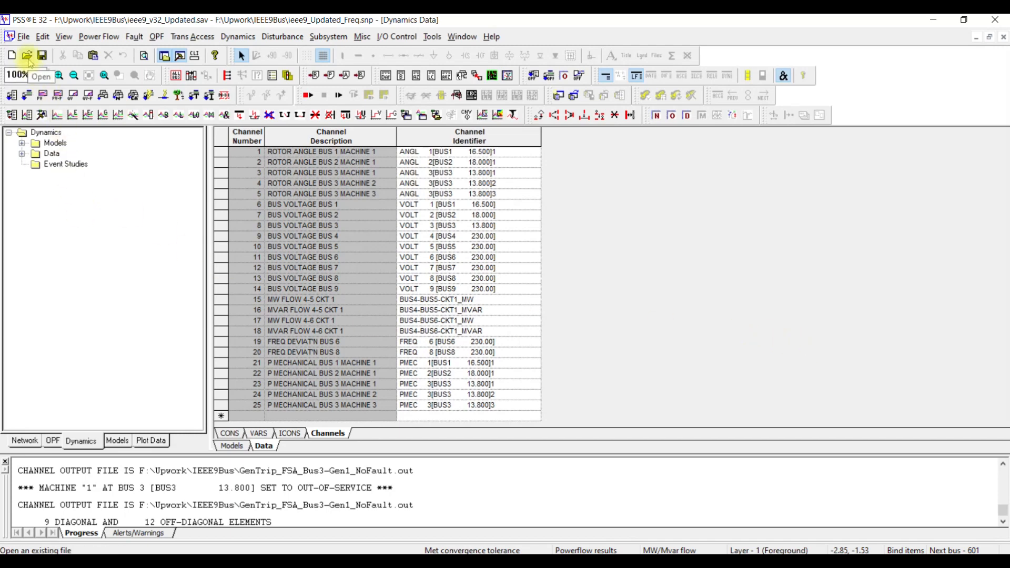
Open the channel output file GenTrip_FSA_Bus3-Gen1_NoFault.out, filtering by *.out files.
left_click(27, 55)
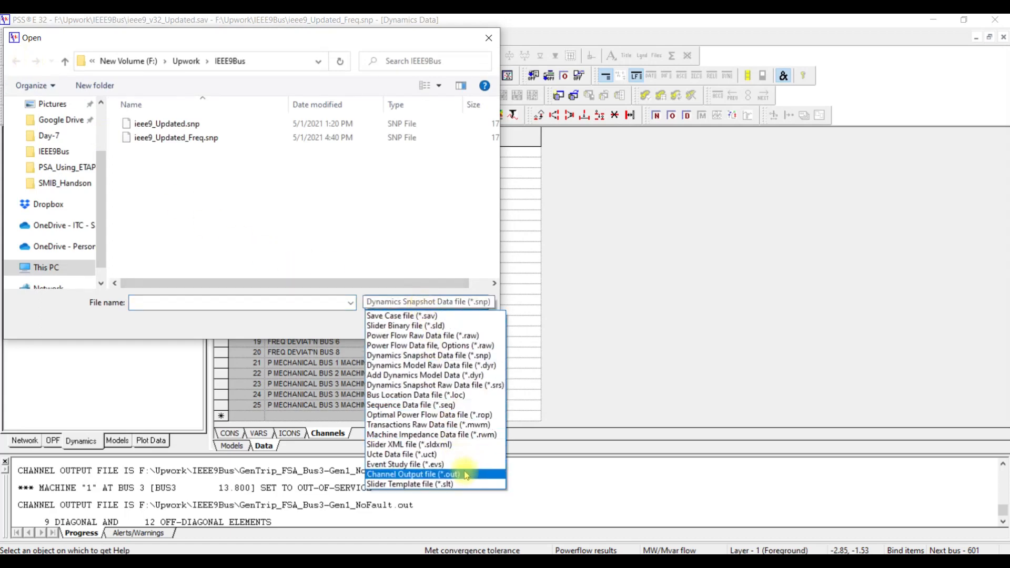
left_click(415, 474)
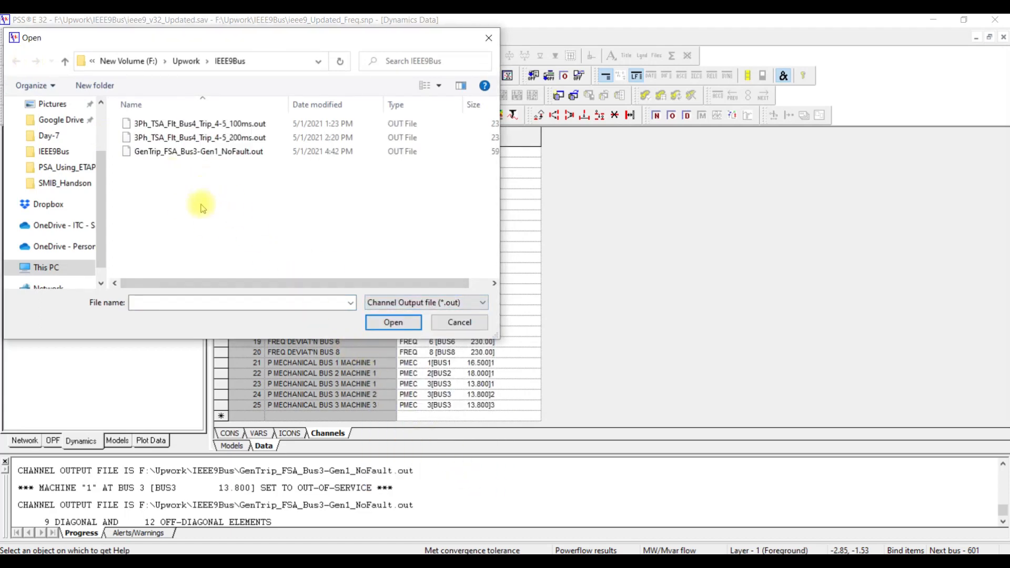
left_click(198, 151)
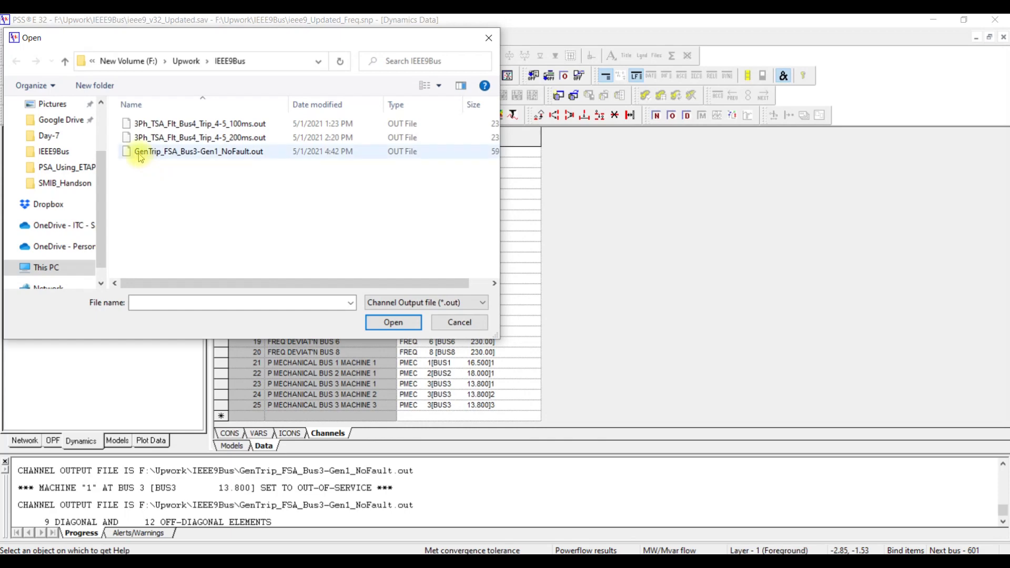
mouse_move(164, 155)
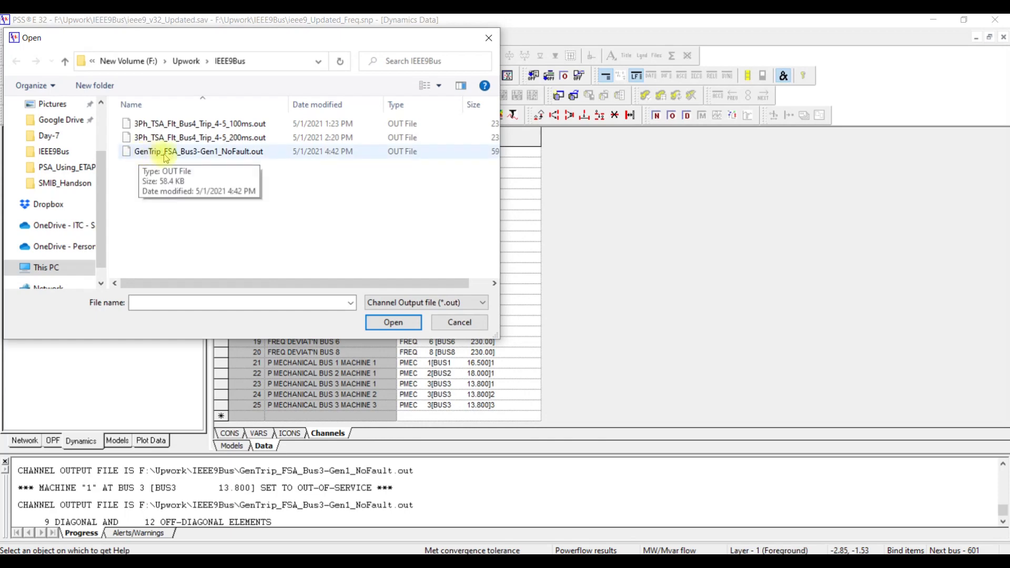
left_click(459, 323)
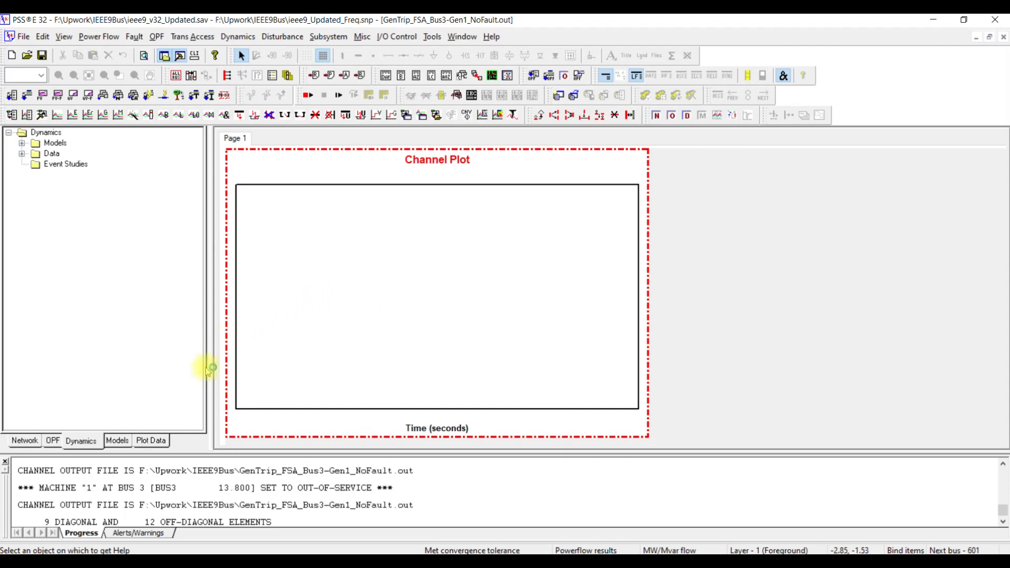
Expand Plot Data > Channel Files > GenTrip_FSA_Bus3-Gen1_NoFault to list its channels.
left_click(149, 440)
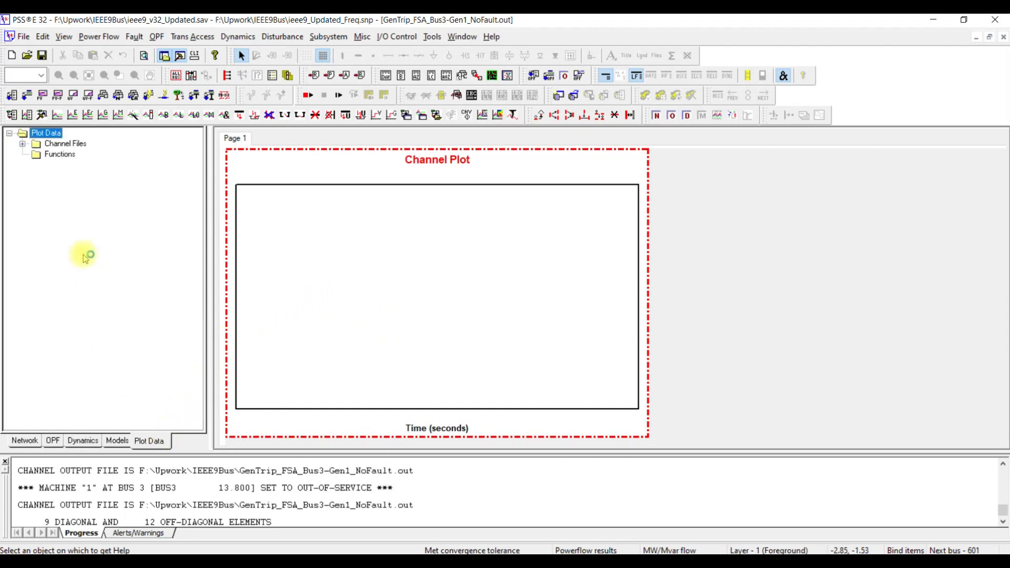
mouse_move(23, 149)
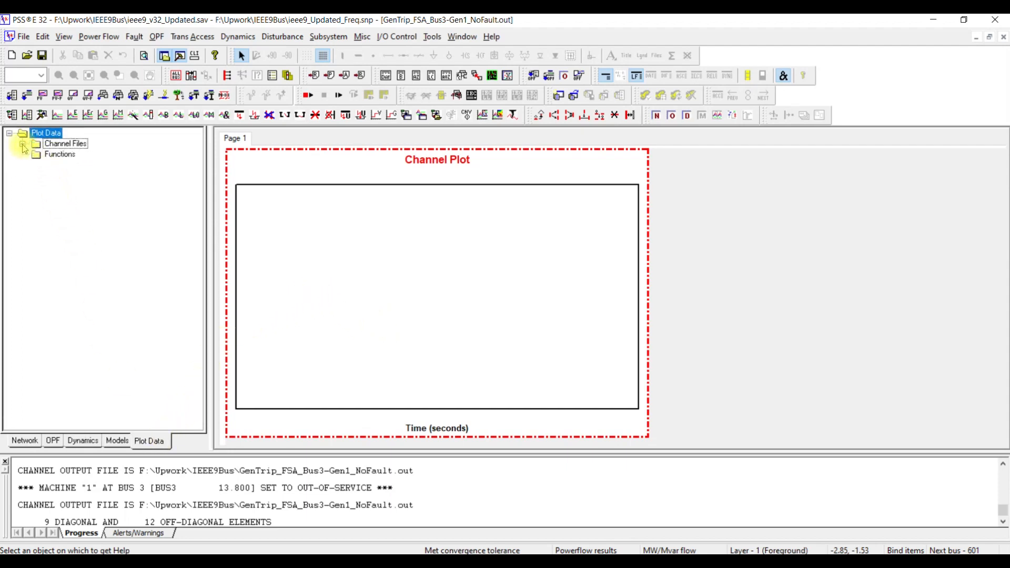
left_click(23, 143)
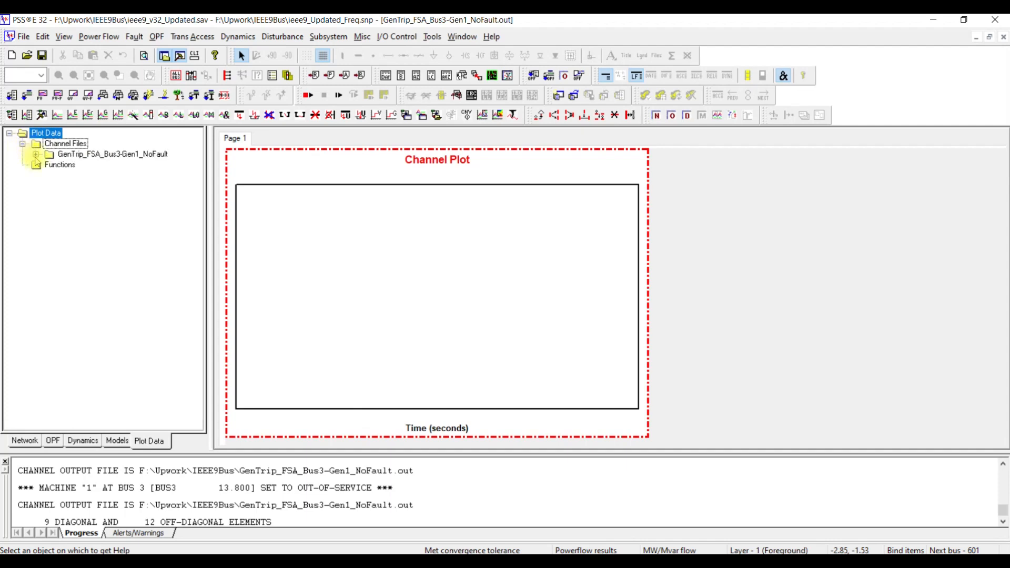
left_click(37, 154)
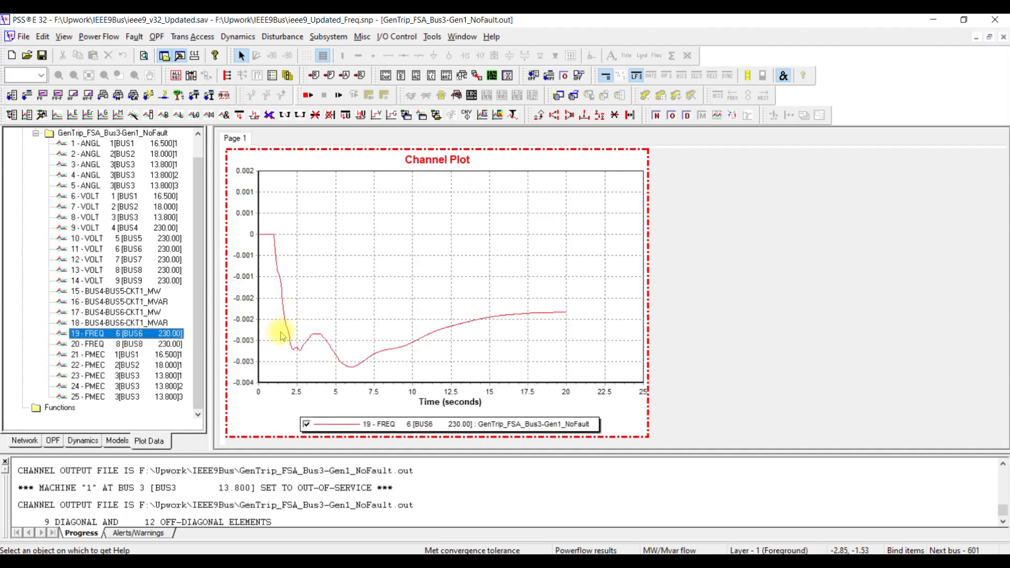
mouse_move(270, 242)
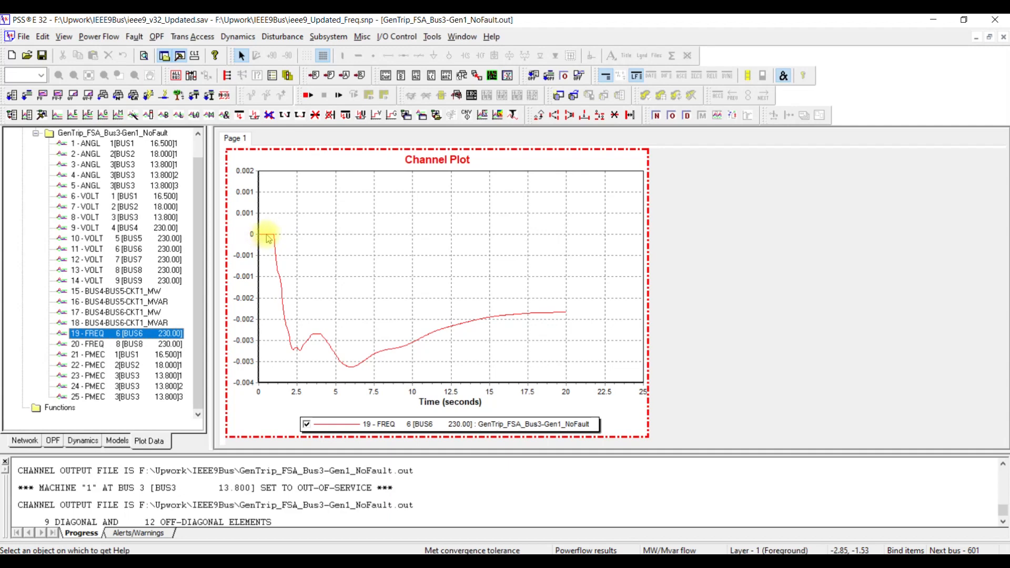
mouse_move(273, 241)
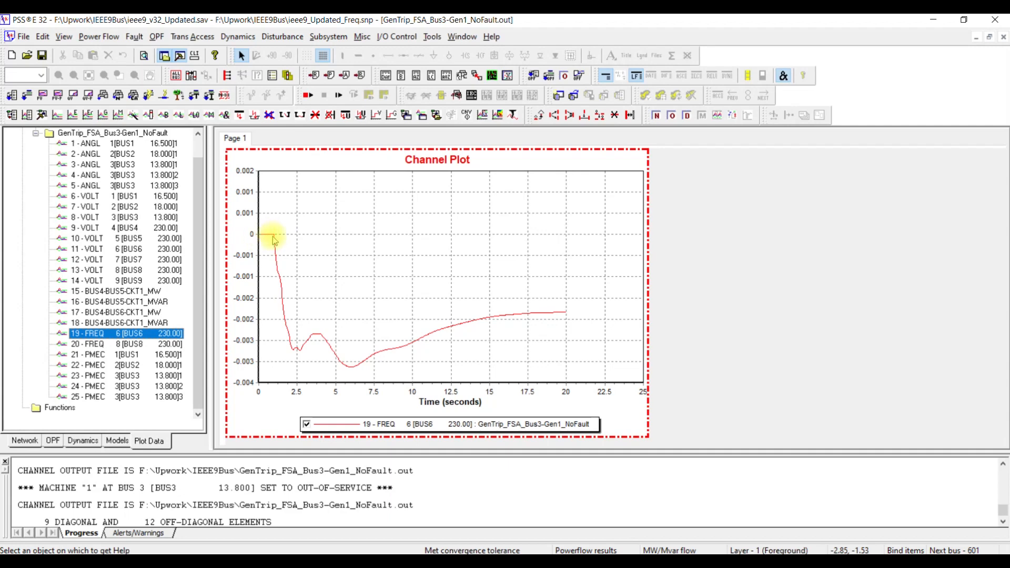
mouse_move(286, 332)
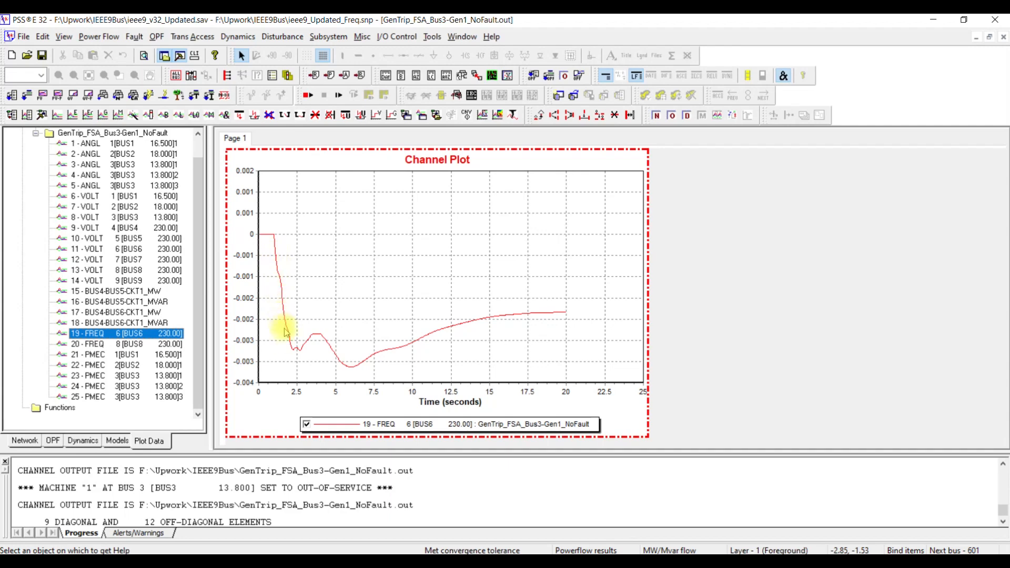
mouse_move(336, 357)
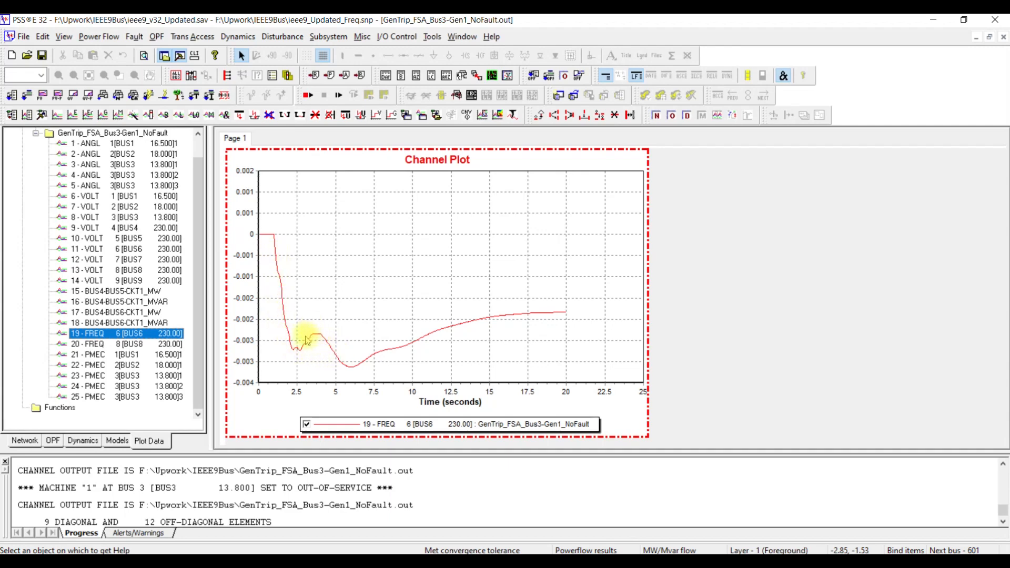
mouse_move(348, 367)
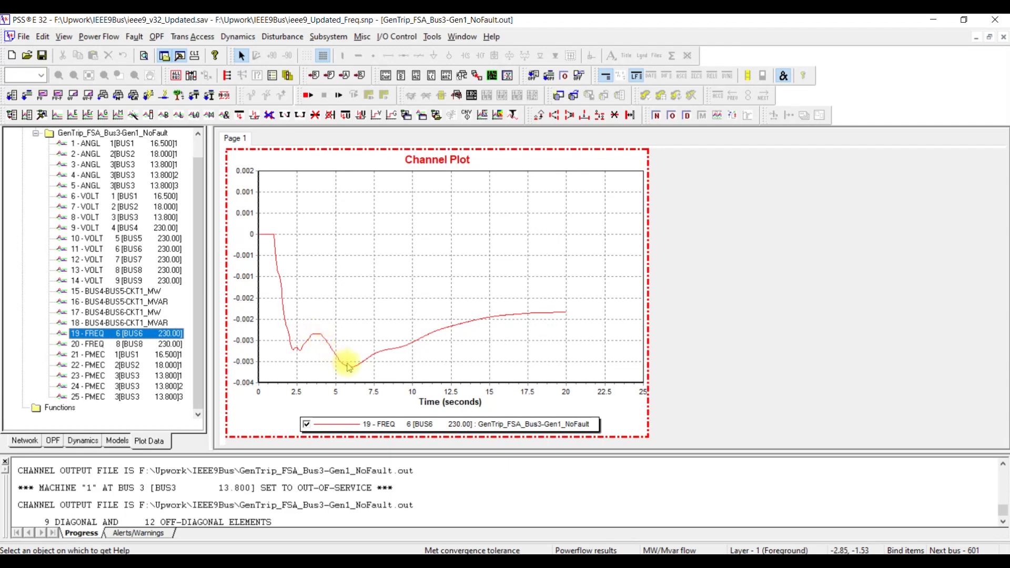
mouse_move(528, 318)
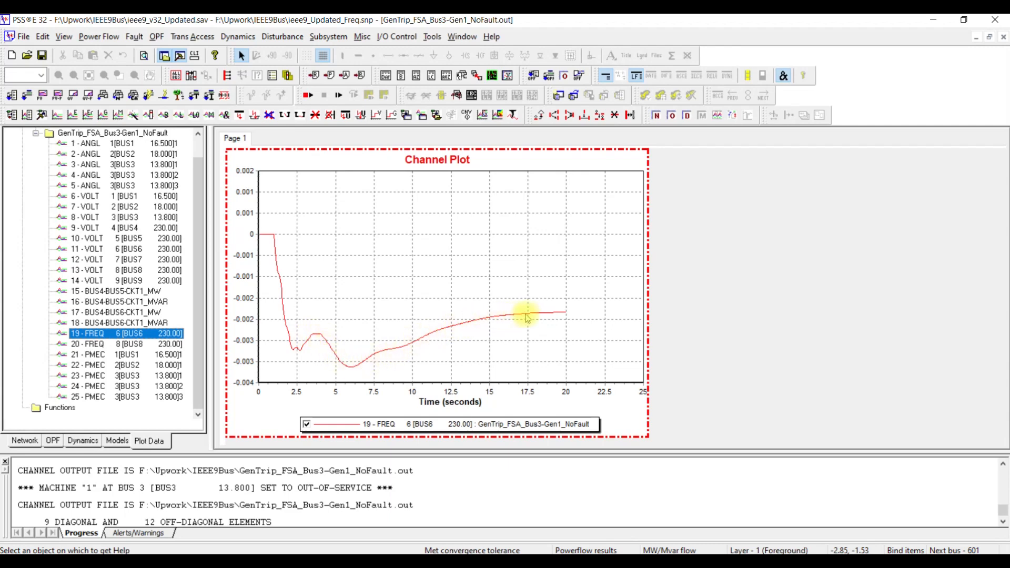
mouse_move(560, 315)
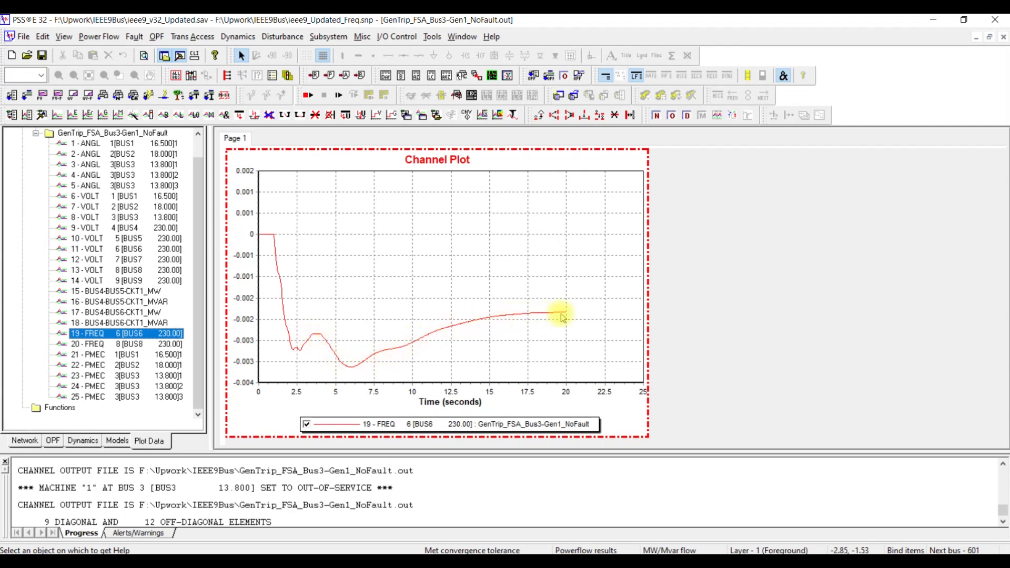
mouse_move(458, 299)
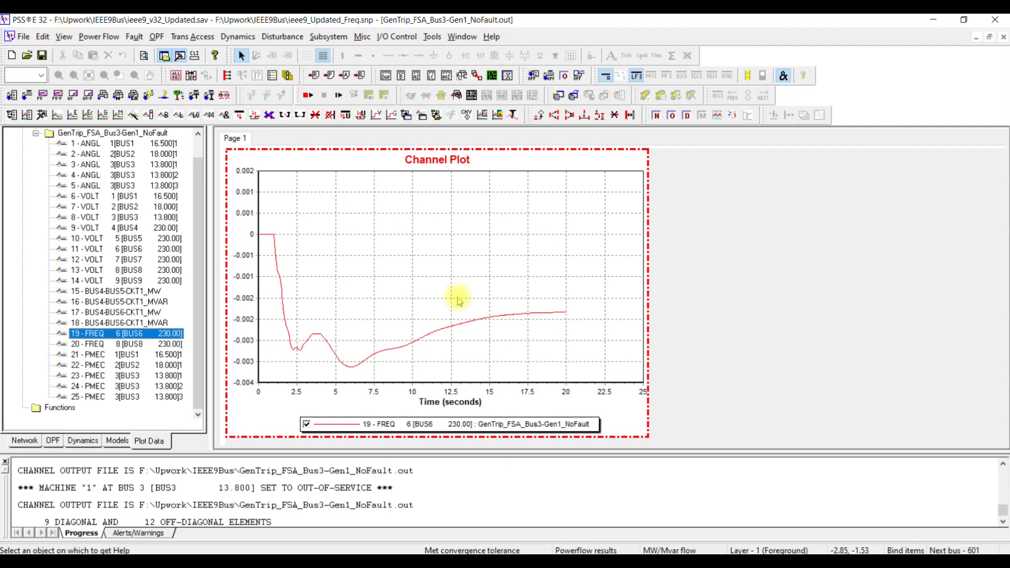
mouse_move(252, 276)
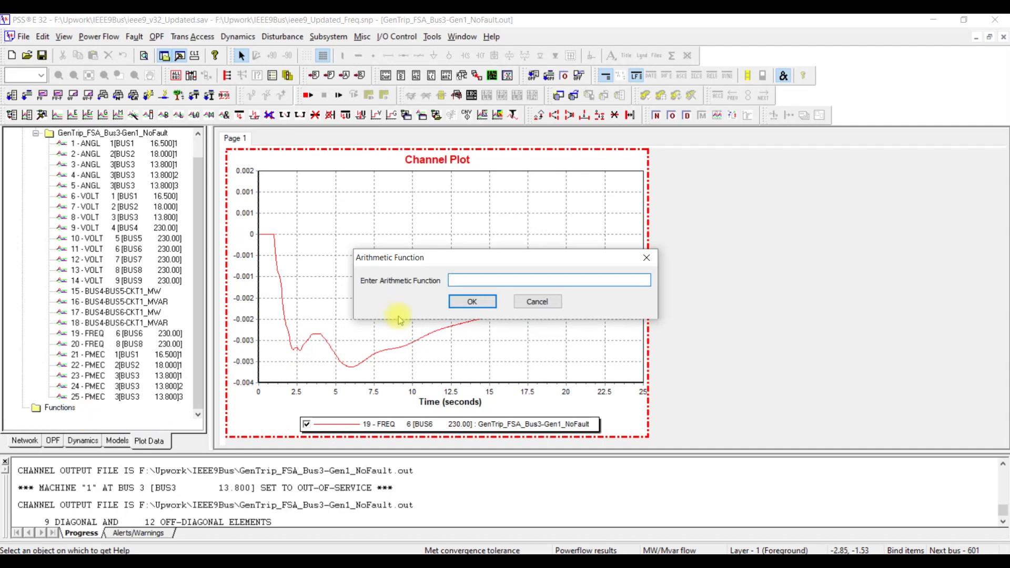
Enter the expression 60*(1+A) in a new Arithmetic Function dialog.
left_click(549, 279)
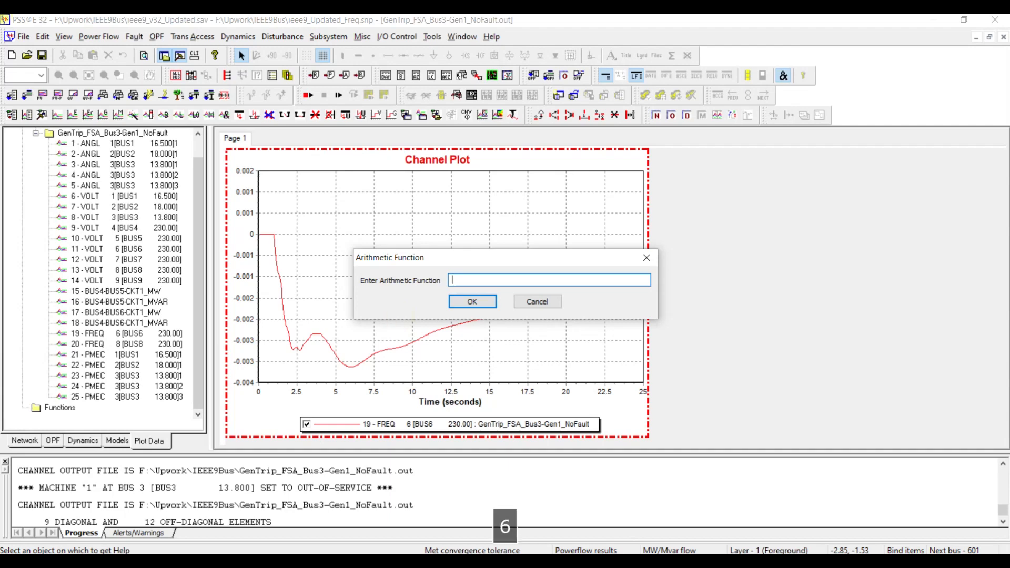
type("60*")
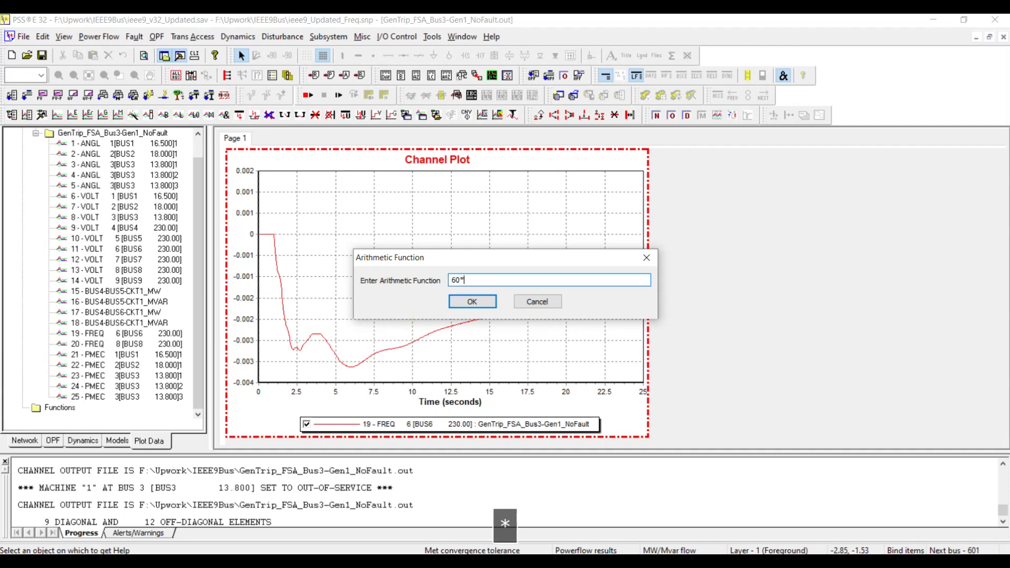
type("(")
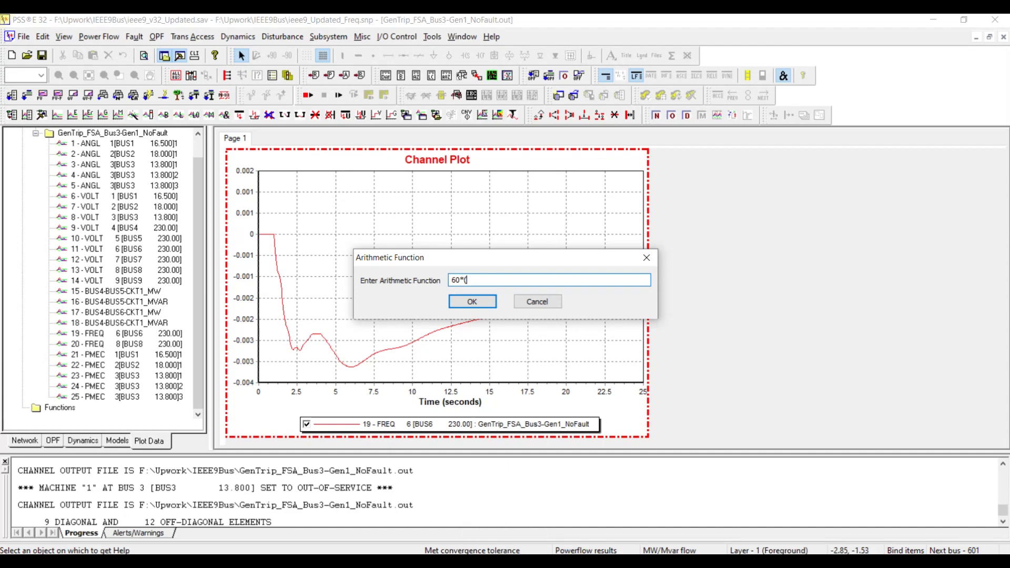
type("1+A")
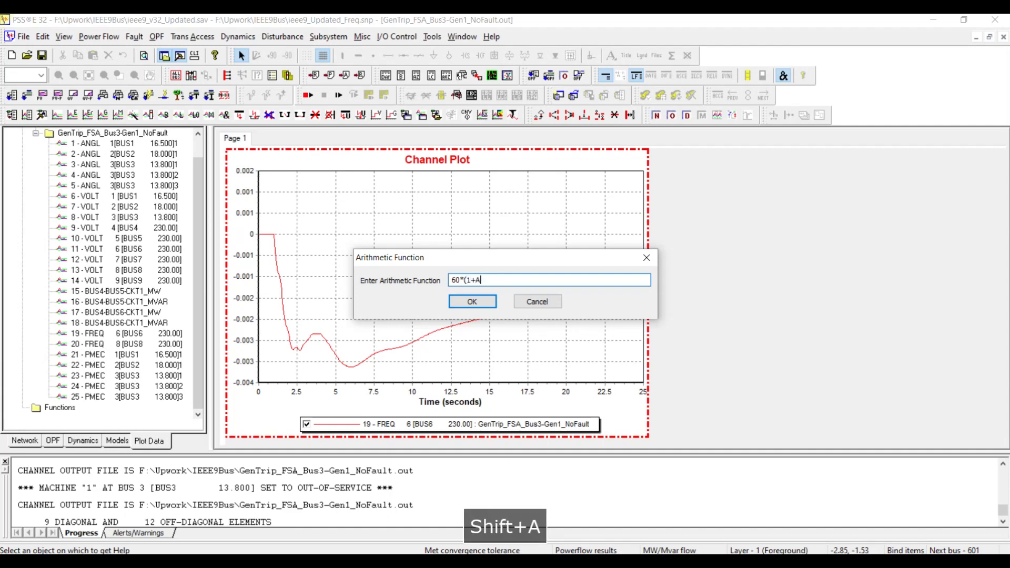
type(")")
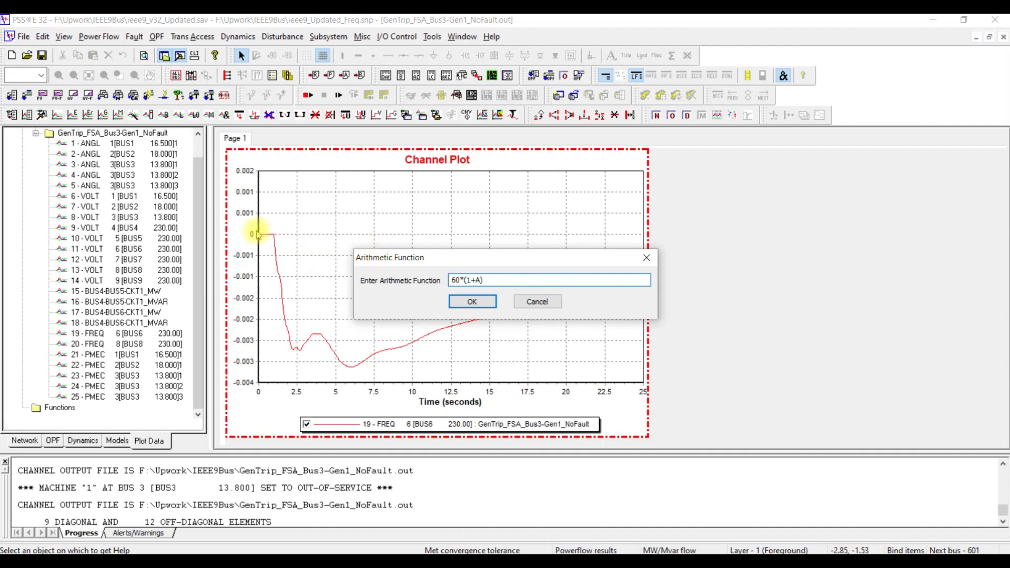
mouse_move(260, 240)
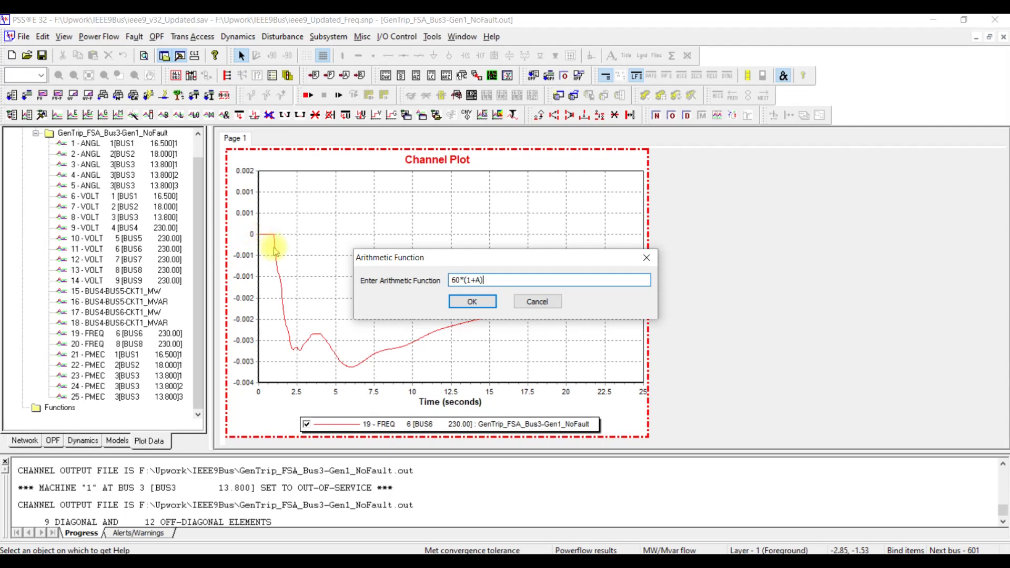
mouse_move(274, 240)
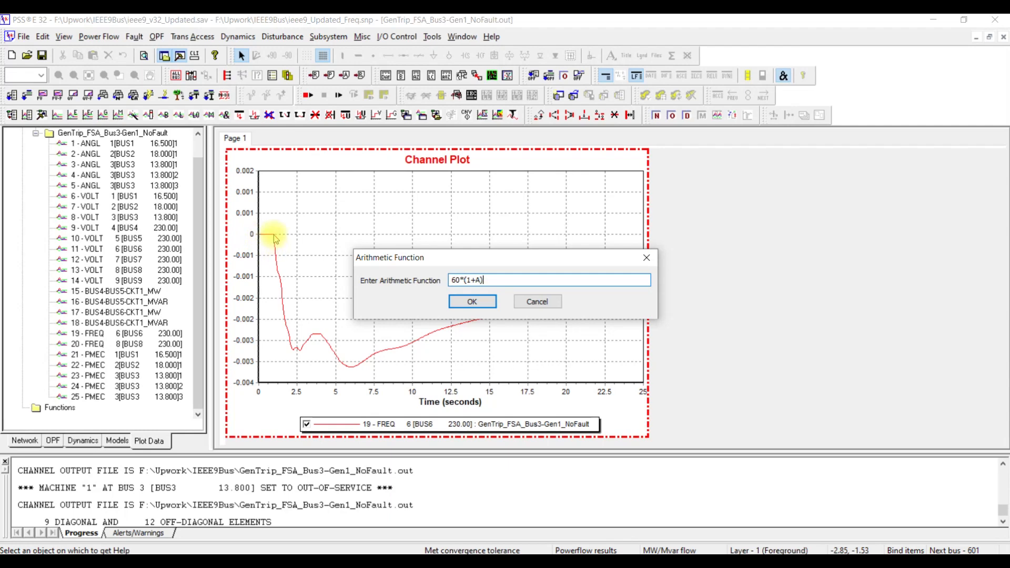
mouse_move(265, 244)
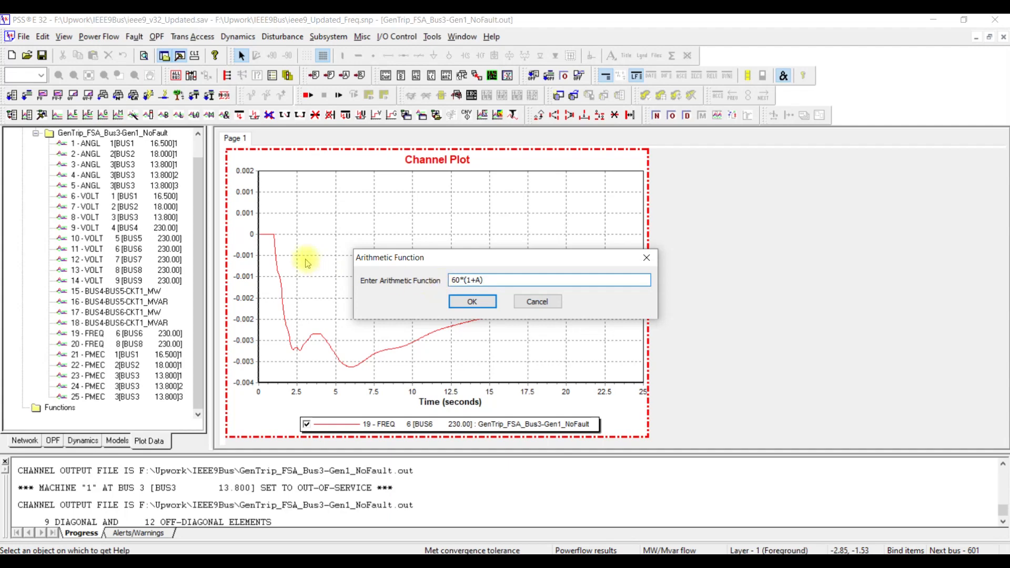
mouse_move(268, 240)
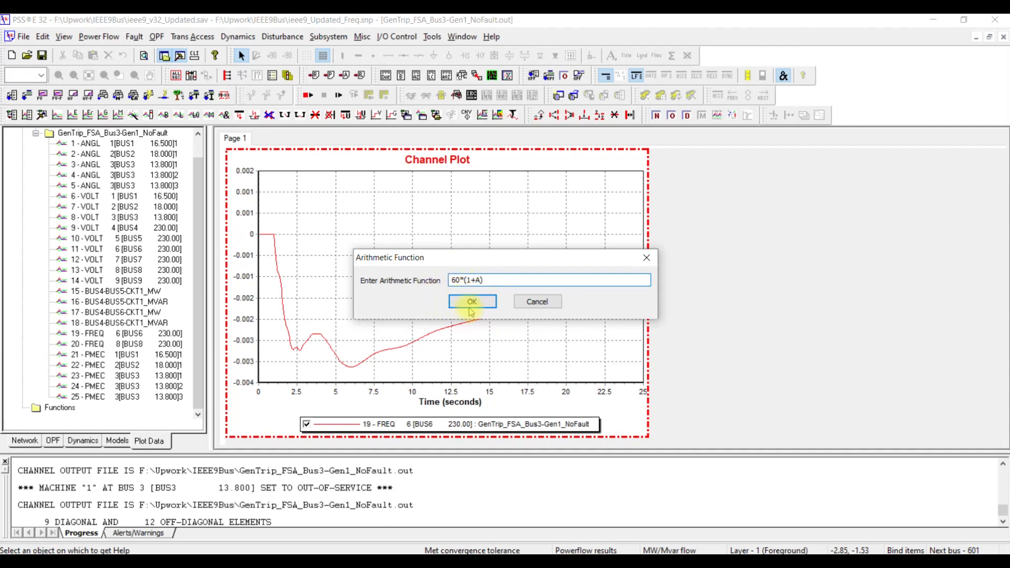
Confirm 60*(1+A) and expand Functions to reveal its variable A.
left_click(471, 301)
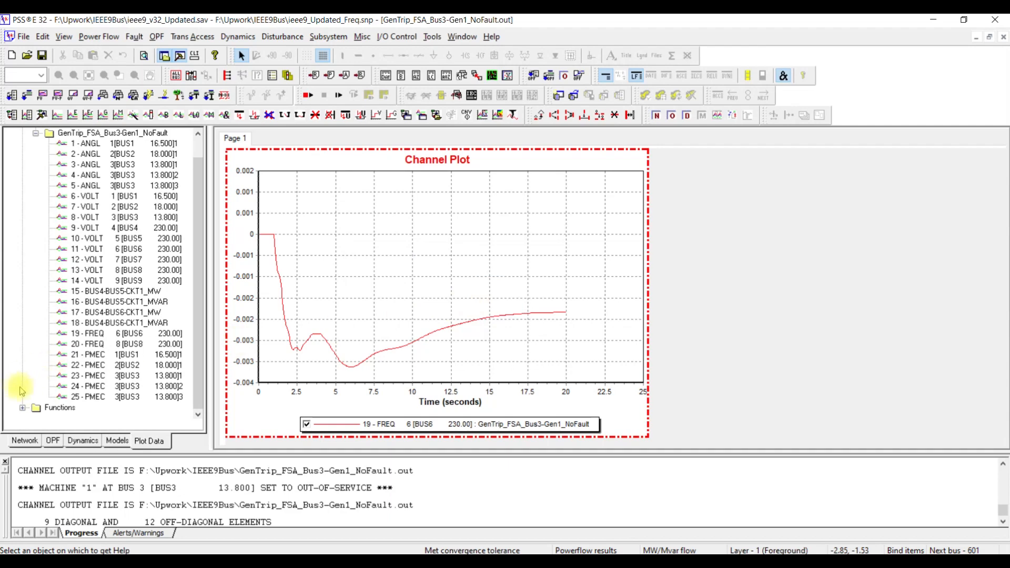
left_click(21, 398)
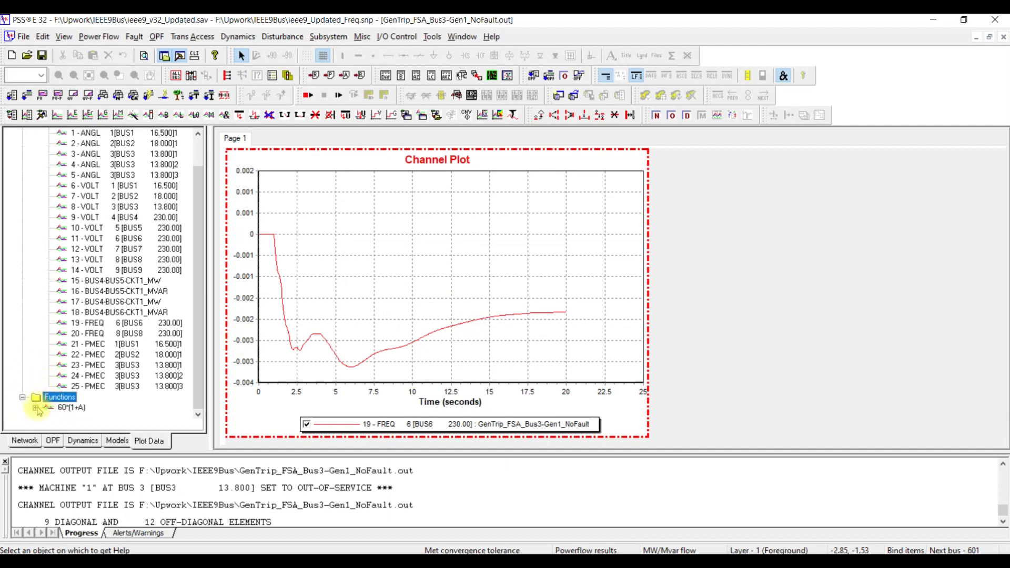
left_click(37, 410)
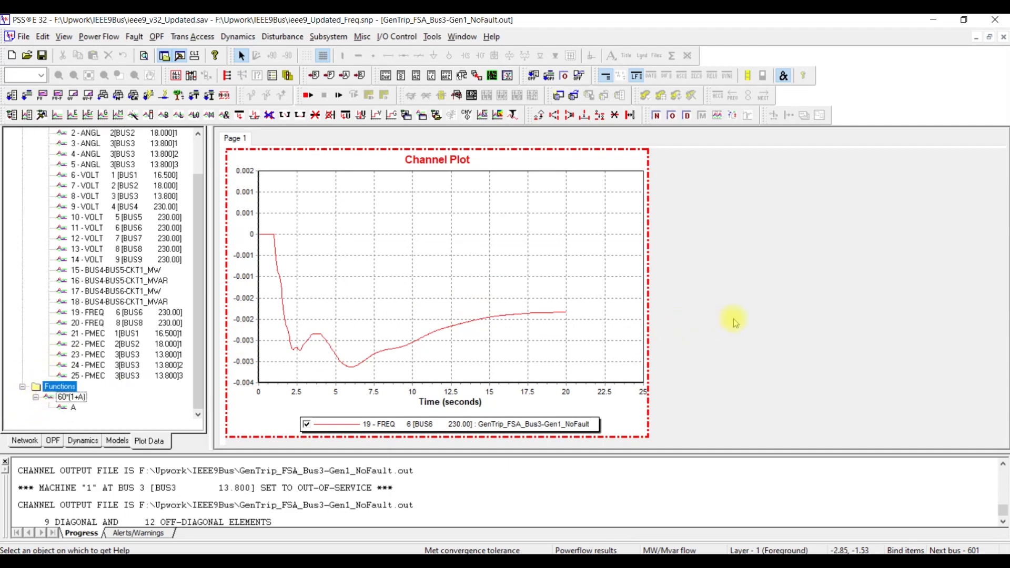
right_click(735, 322)
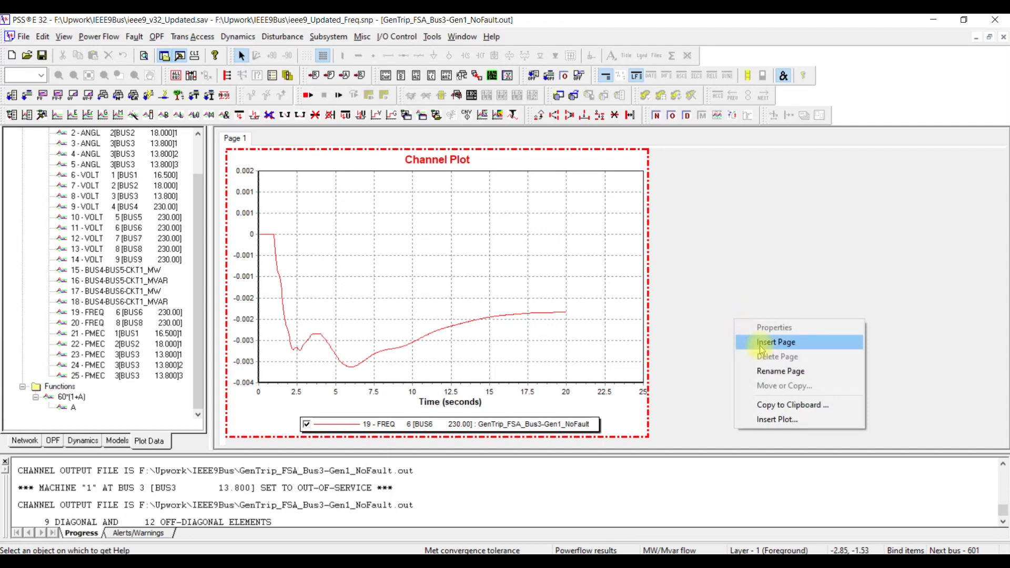
Insert Page 2 and assign bus 6 frequency channel 19 - FREQ to variable A.
left_click(775, 342)
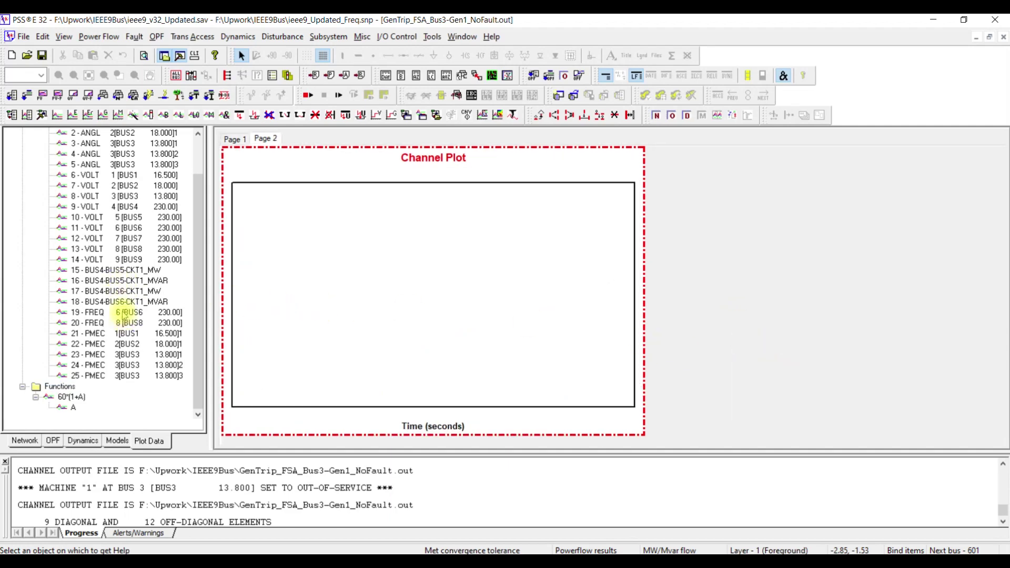
left_click(116, 312)
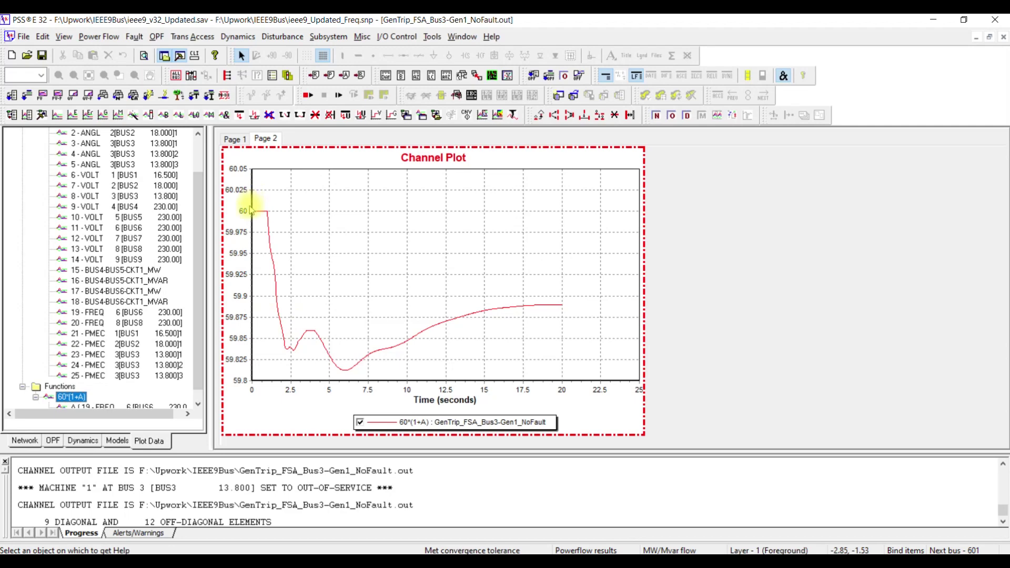
mouse_move(283, 322)
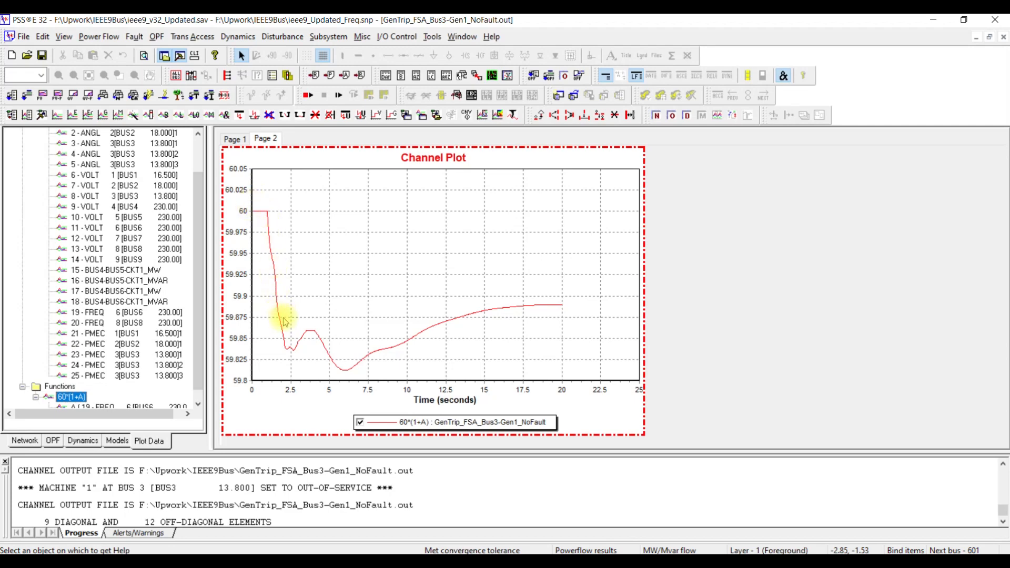
mouse_move(271, 238)
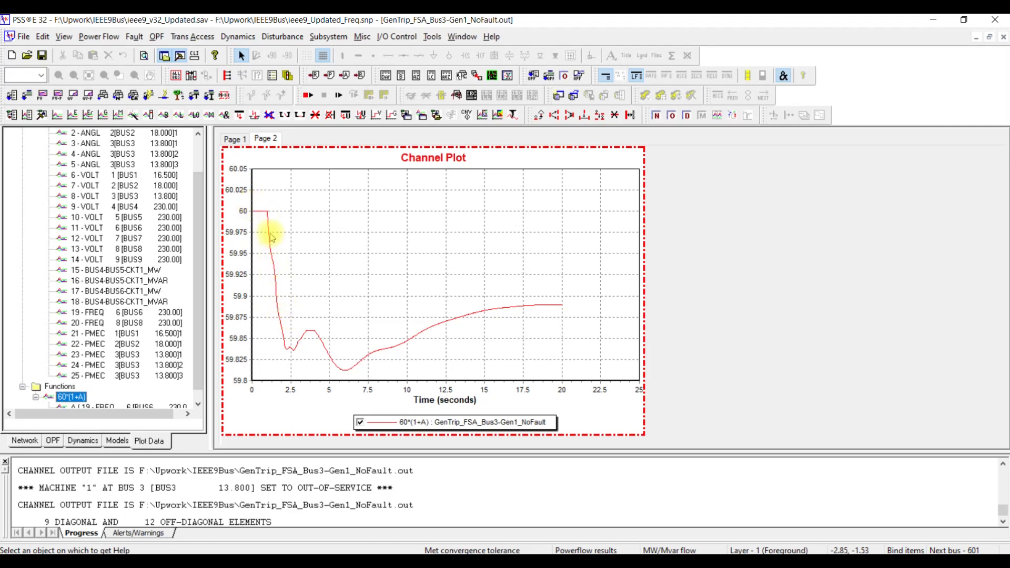
mouse_move(267, 266)
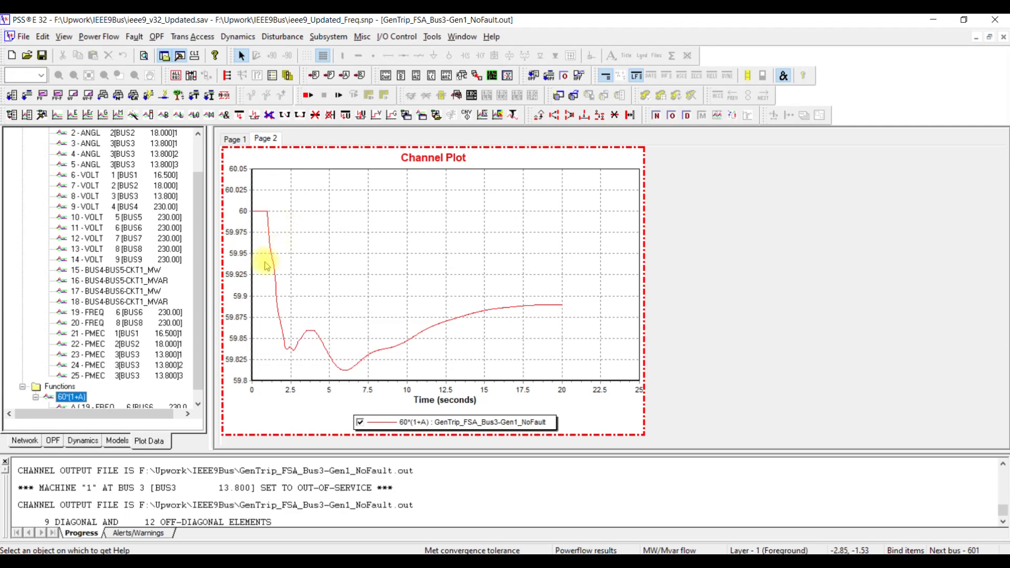
mouse_move(255, 214)
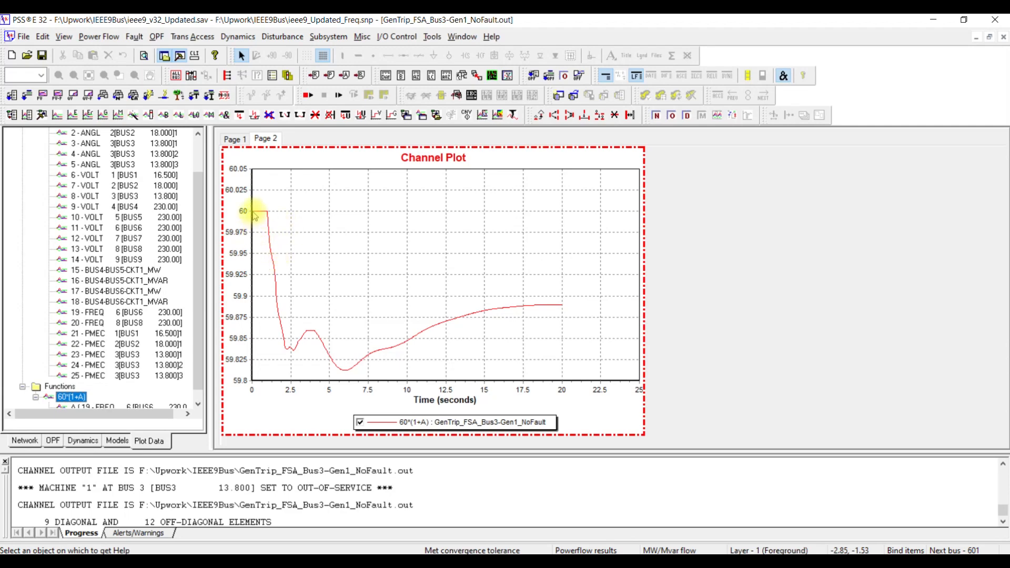
mouse_move(261, 218)
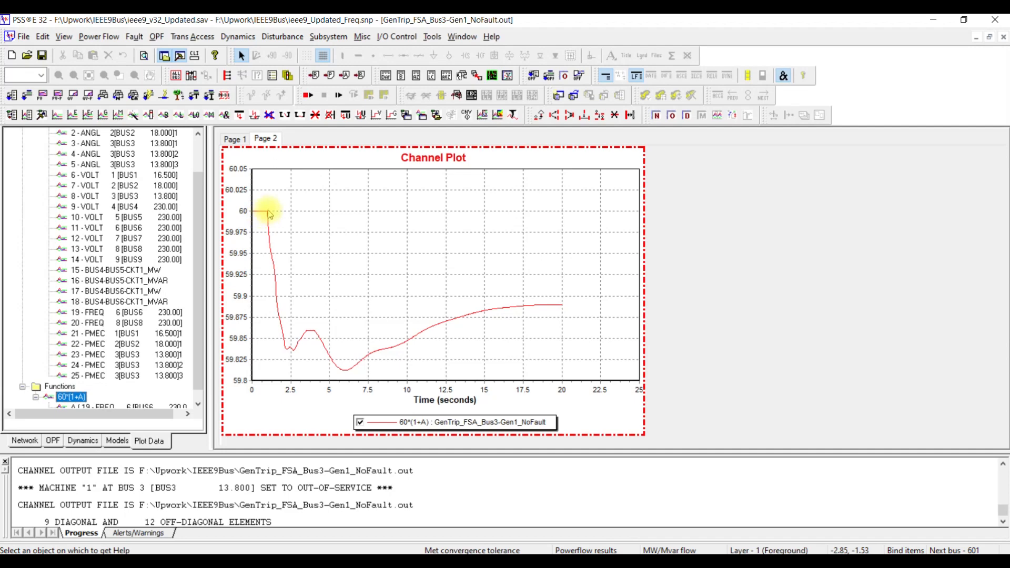
mouse_move(270, 216)
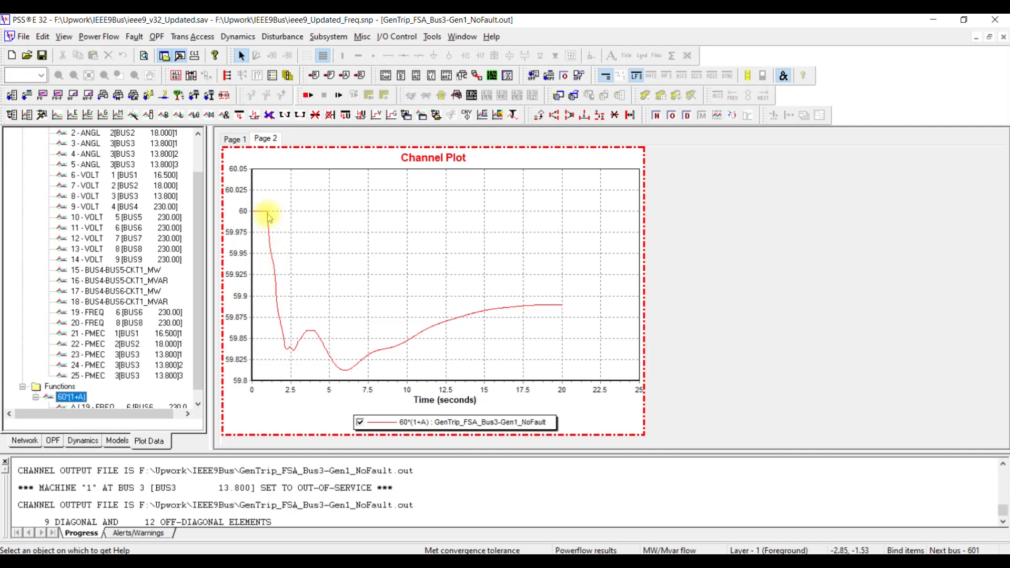
mouse_move(287, 348)
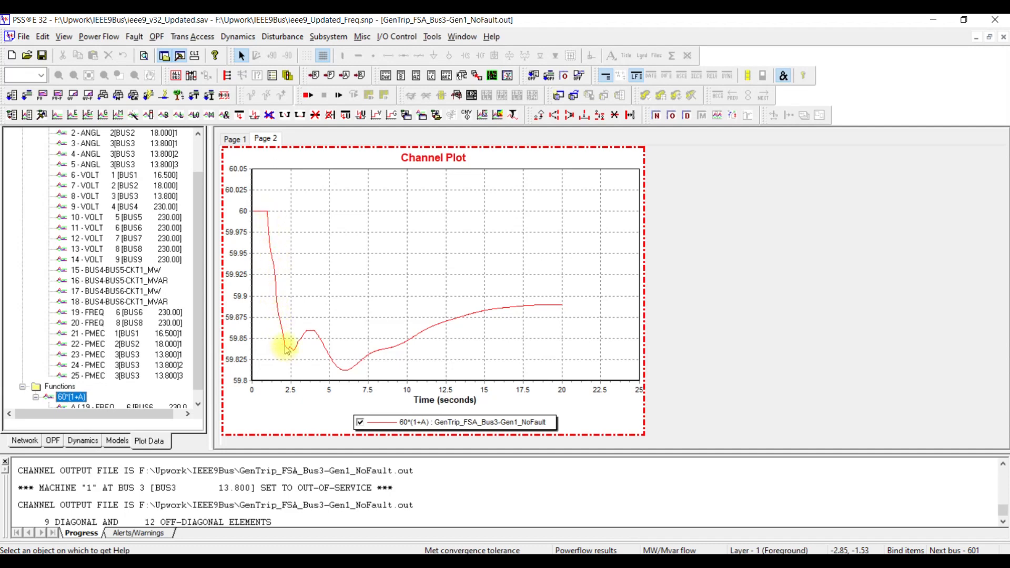
mouse_move(271, 218)
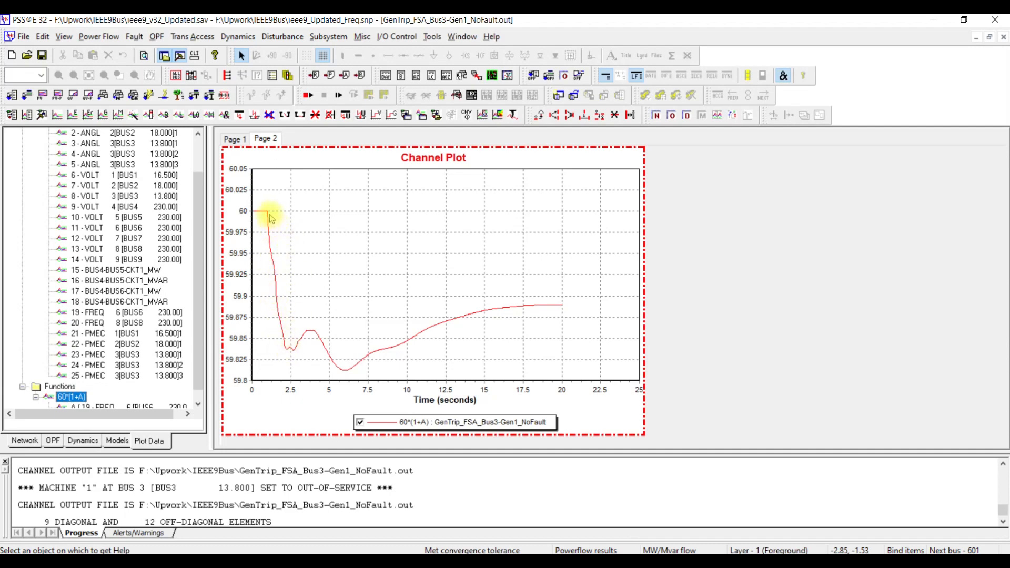
mouse_move(279, 240)
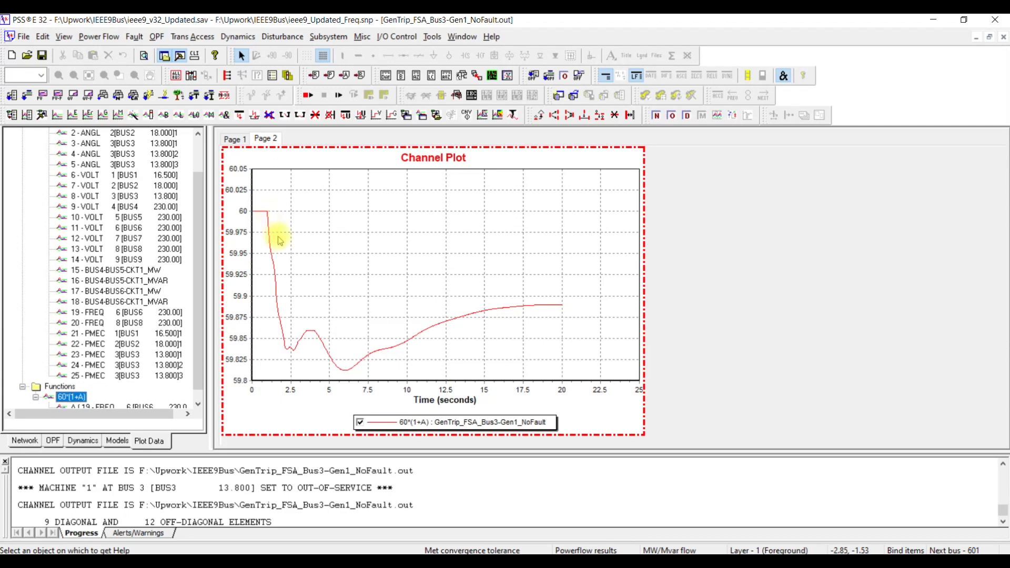
mouse_move(333, 320)
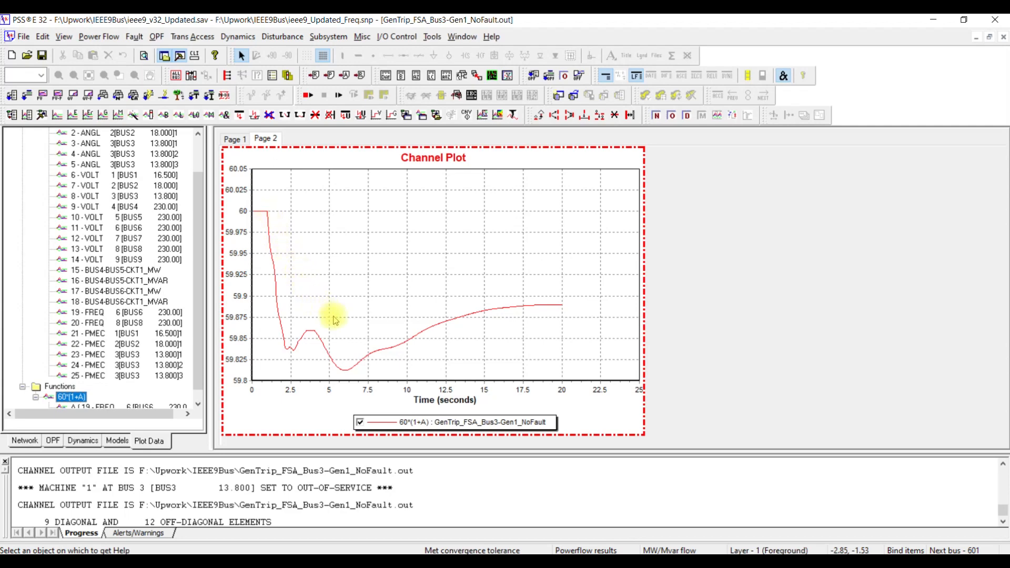
mouse_move(344, 376)
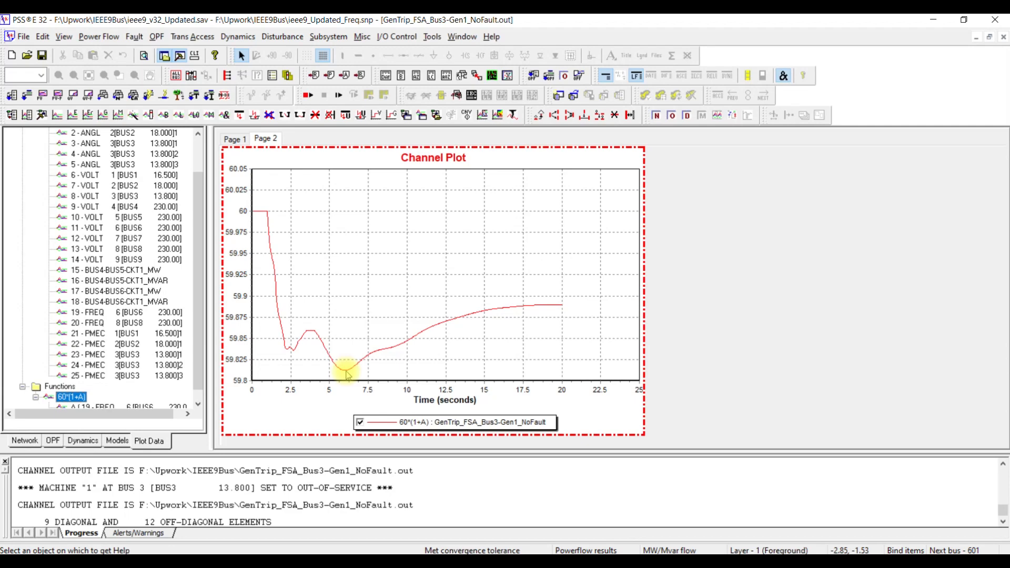
mouse_move(362, 368)
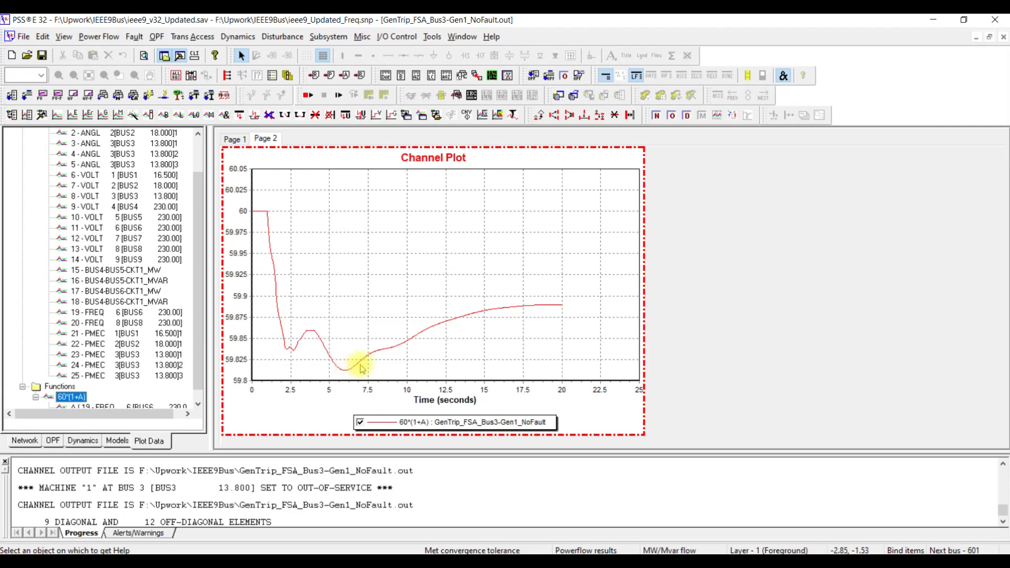
mouse_move(471, 322)
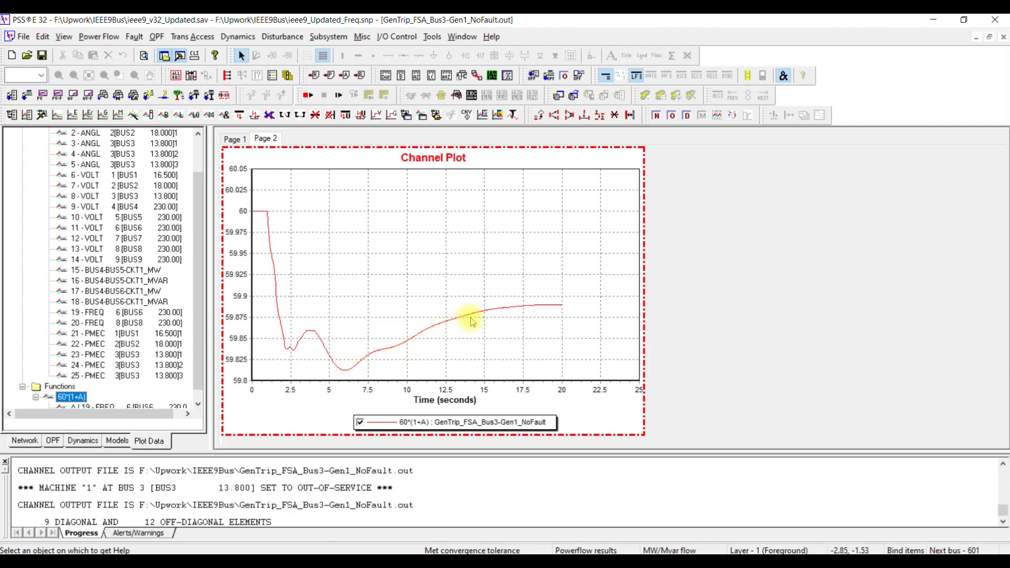
mouse_move(556, 309)
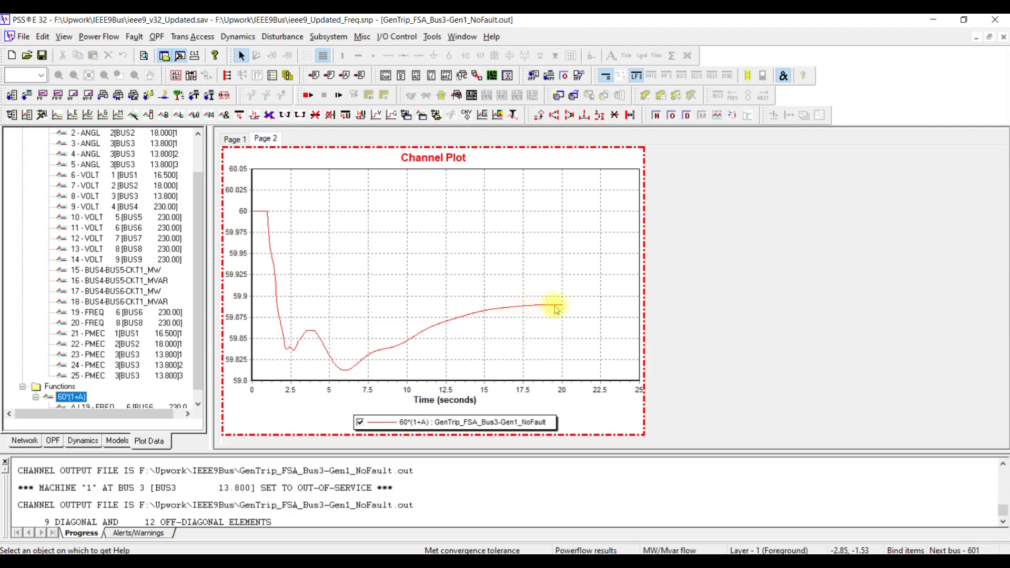
mouse_move(560, 308)
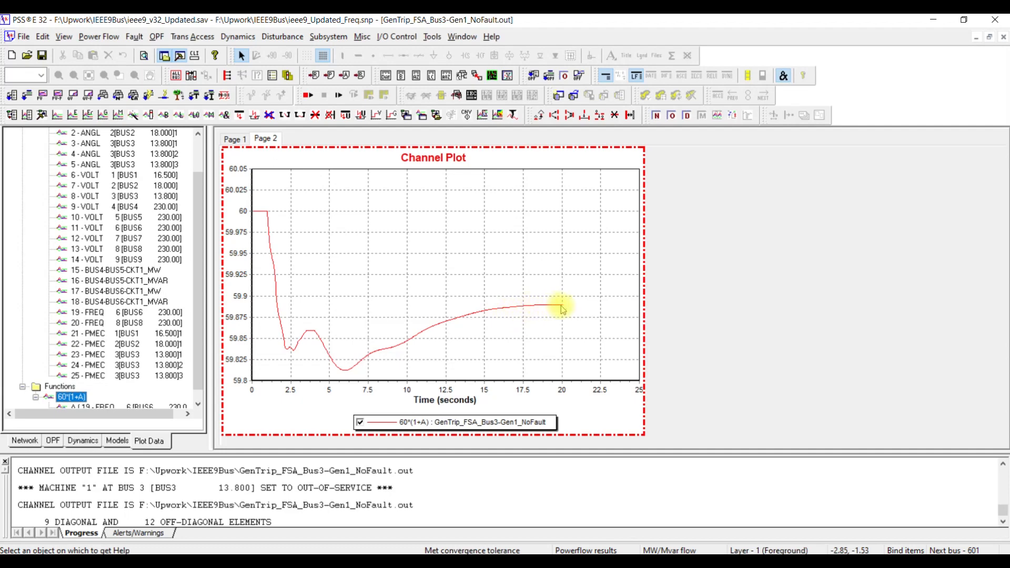
mouse_move(447, 275)
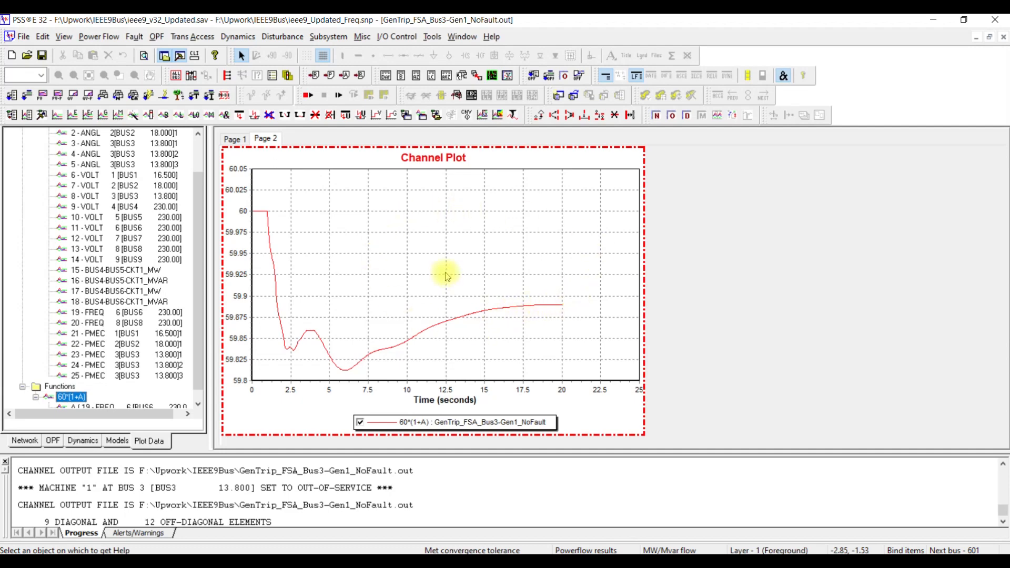
mouse_move(480, 267)
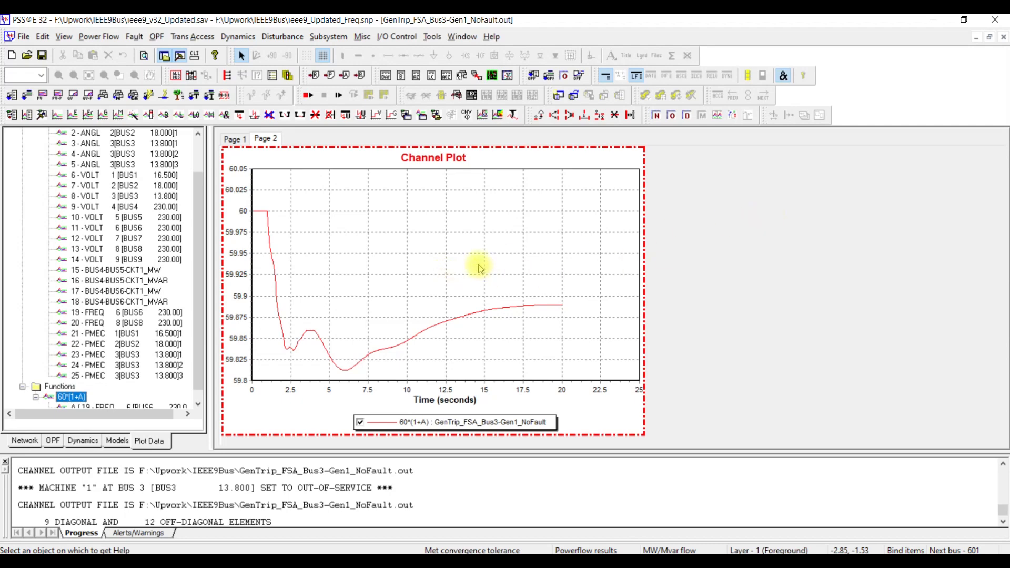
mouse_move(688, 253)
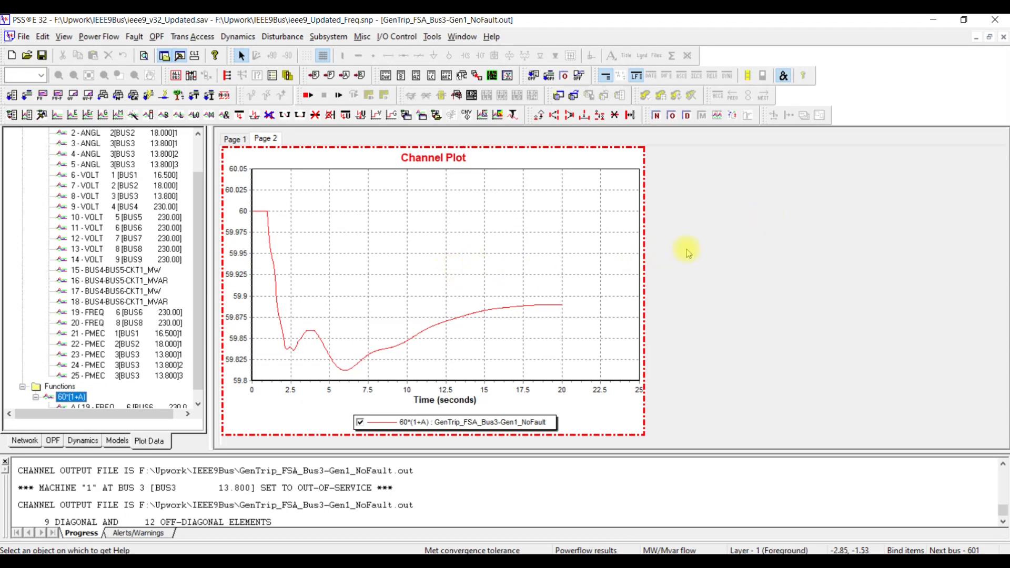
Insert an empty Page 3 from the plot area's context menu.
right_click(687, 250)
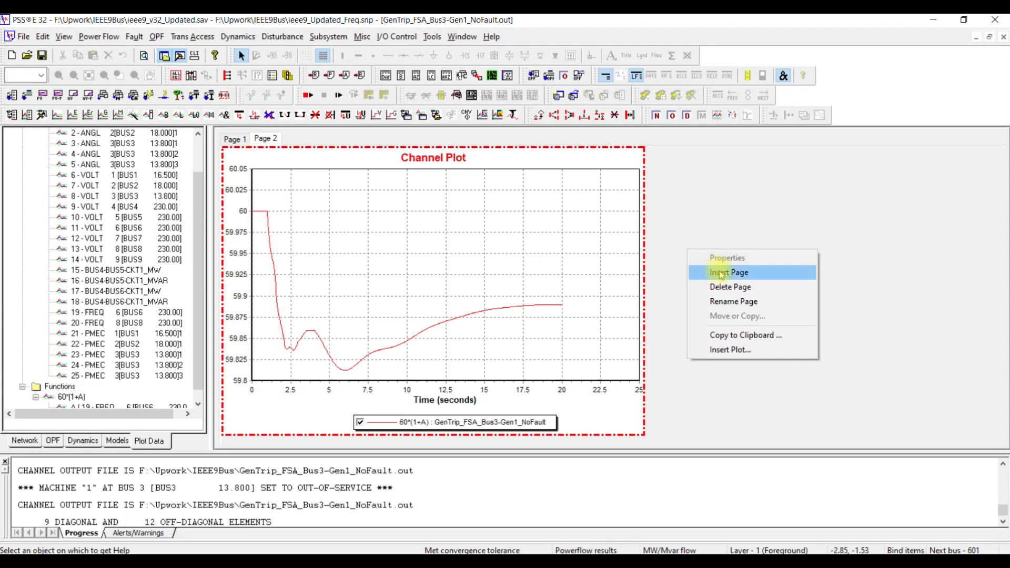
left_click(727, 272)
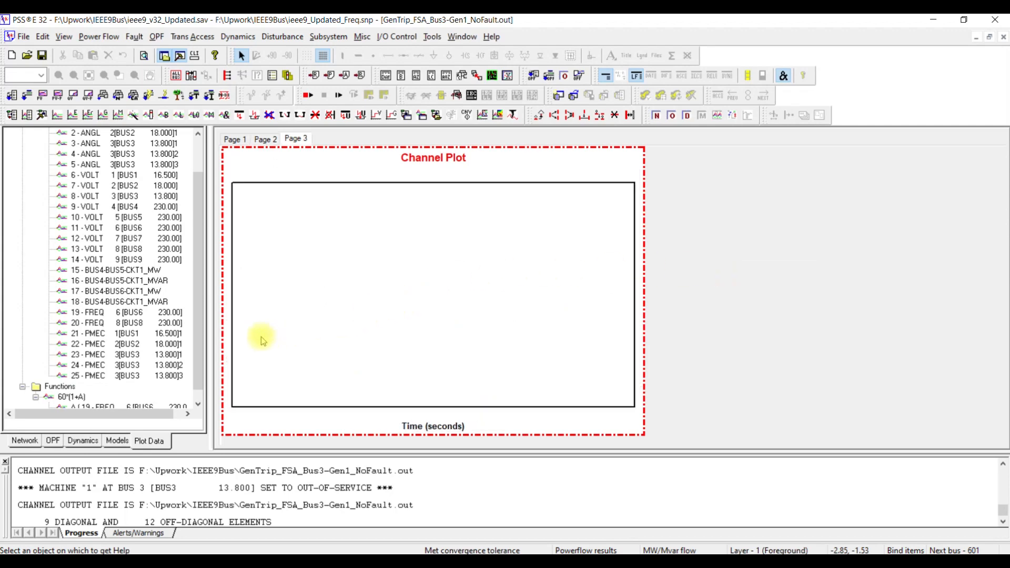
mouse_move(106, 340)
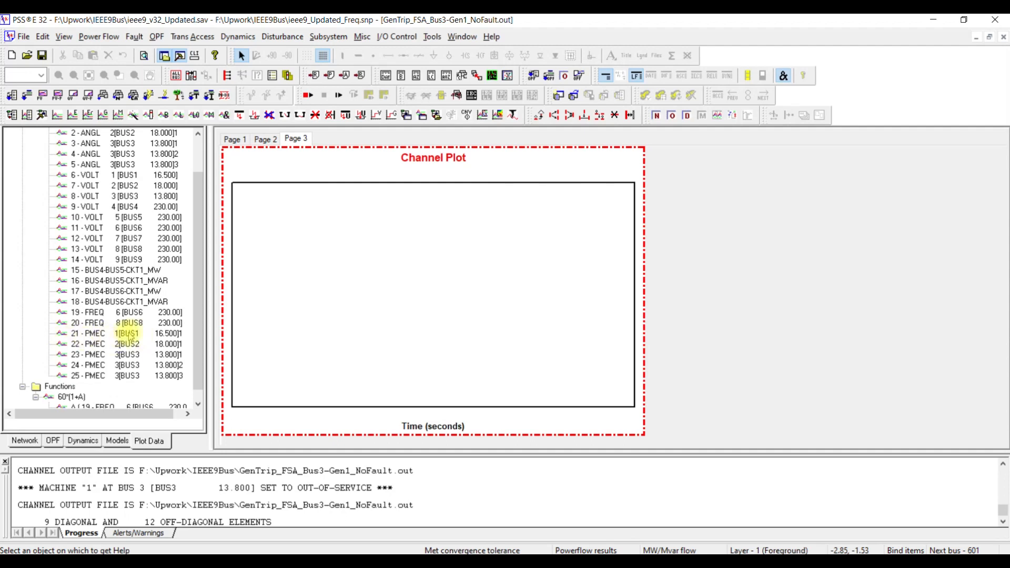
double_click(89, 333)
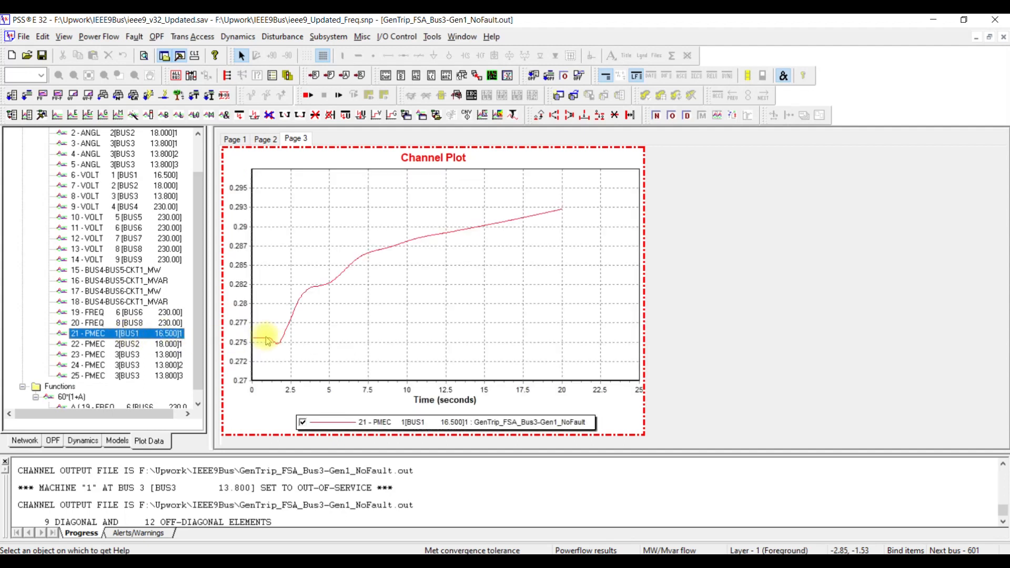
mouse_move(266, 343)
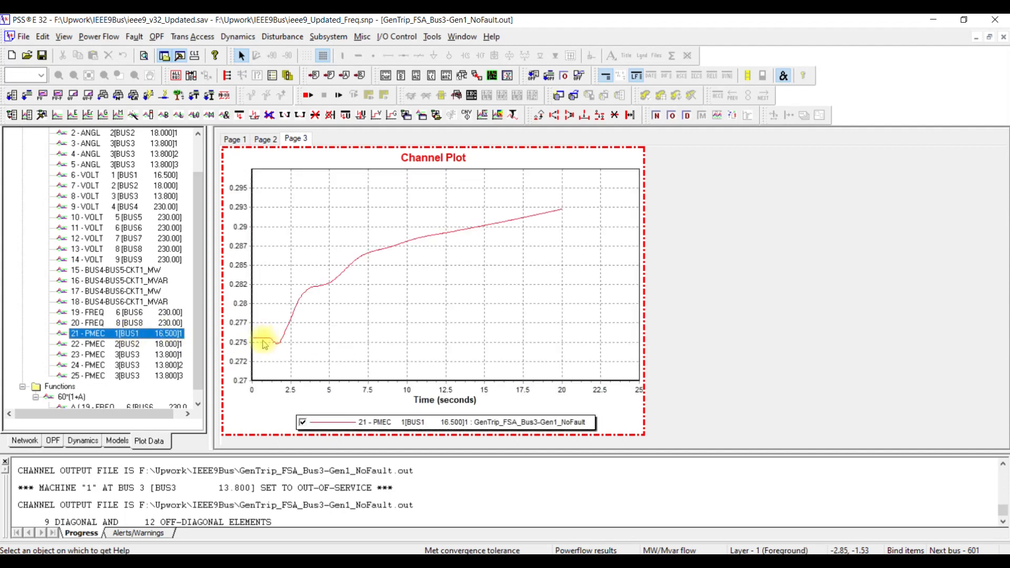
mouse_move(273, 342)
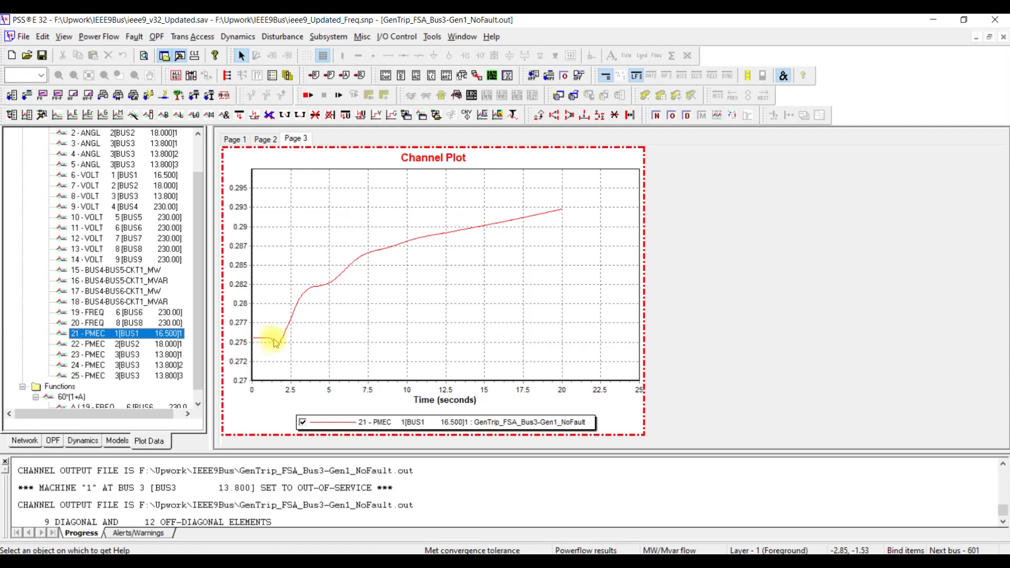
mouse_move(286, 330)
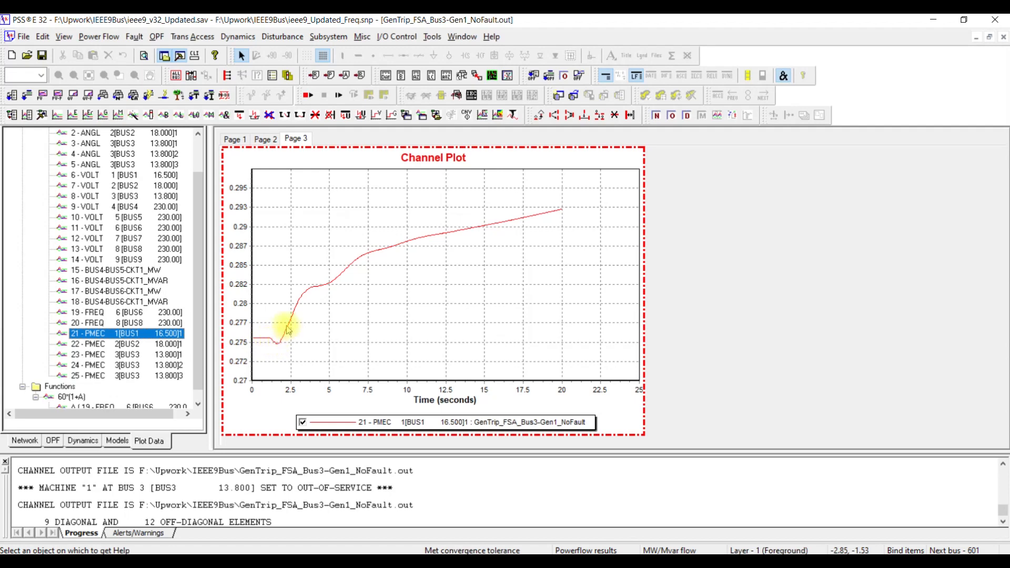
mouse_move(519, 216)
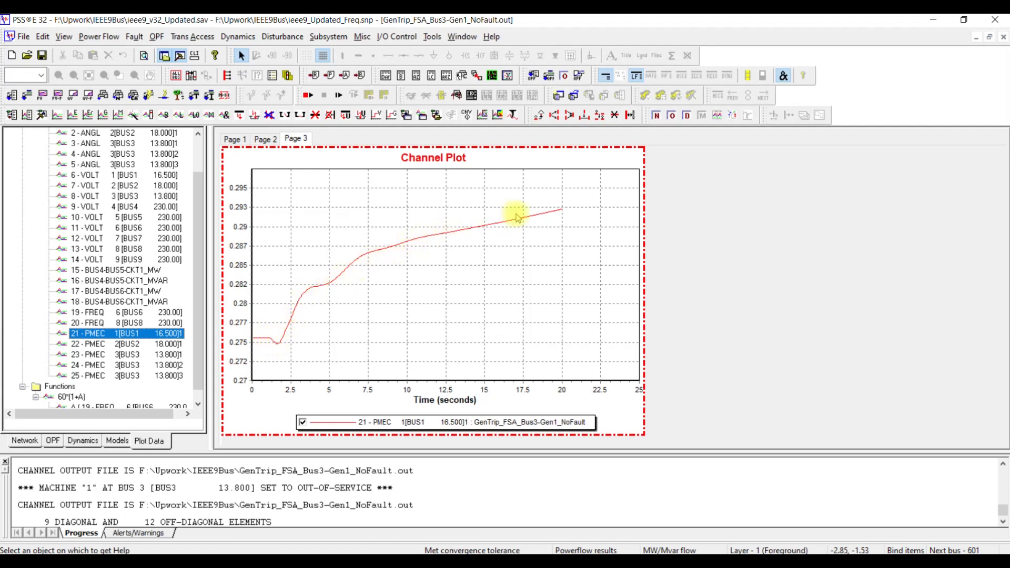
mouse_move(330, 341)
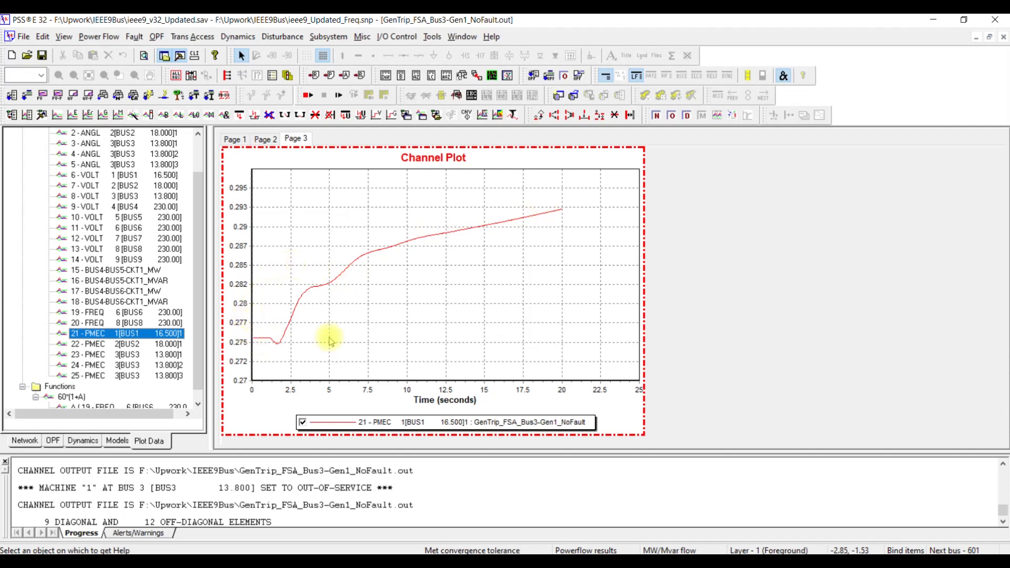
mouse_move(379, 331)
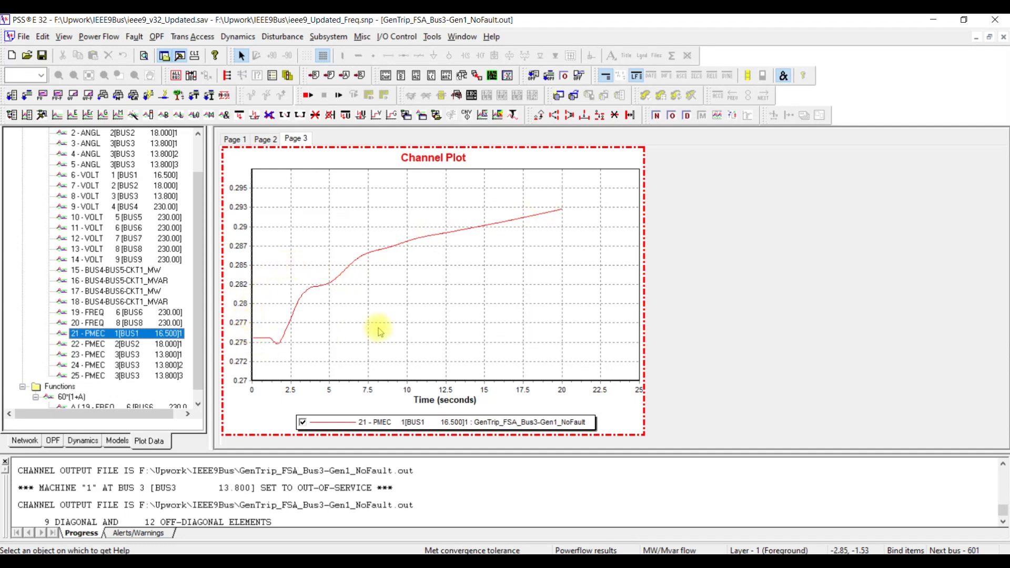
mouse_move(707, 284)
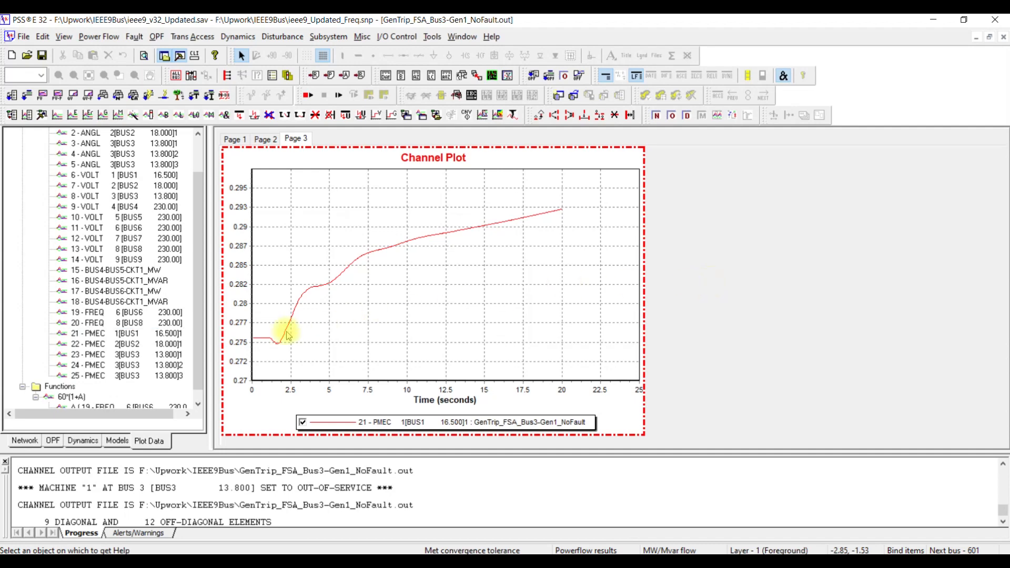
mouse_move(258, 343)
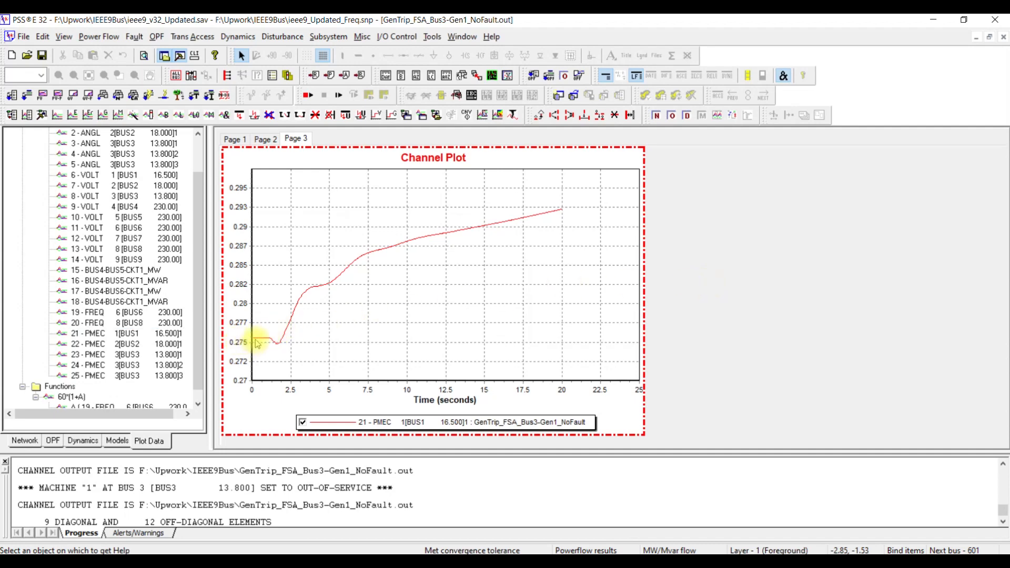
mouse_move(801, 253)
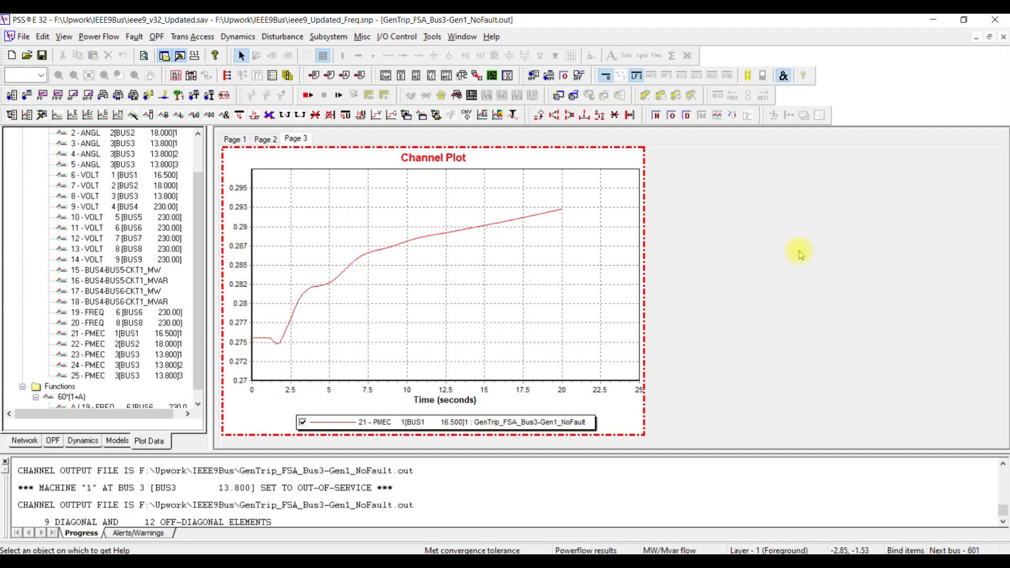
key("ctrl+Tab")
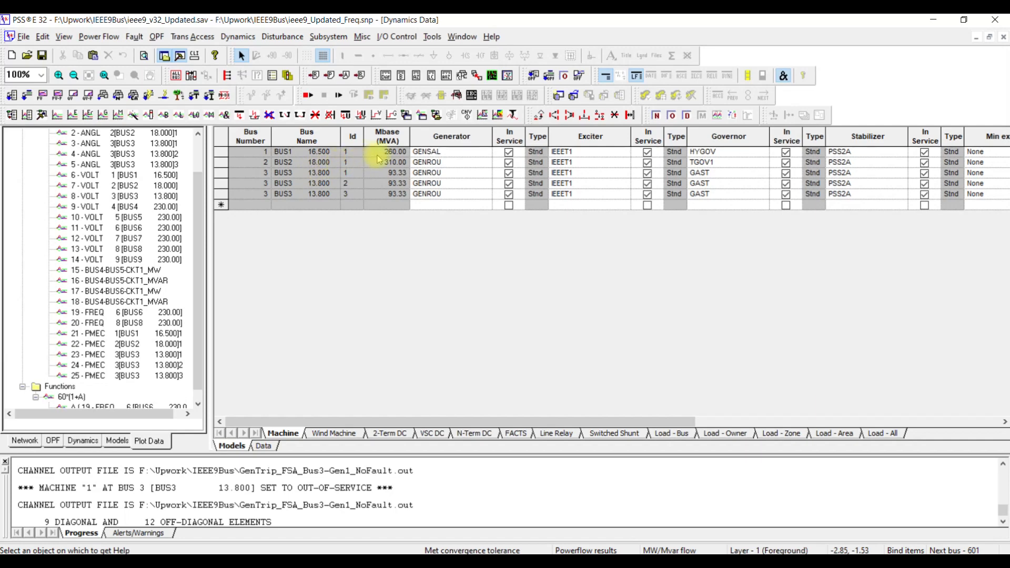
mouse_move(428, 257)
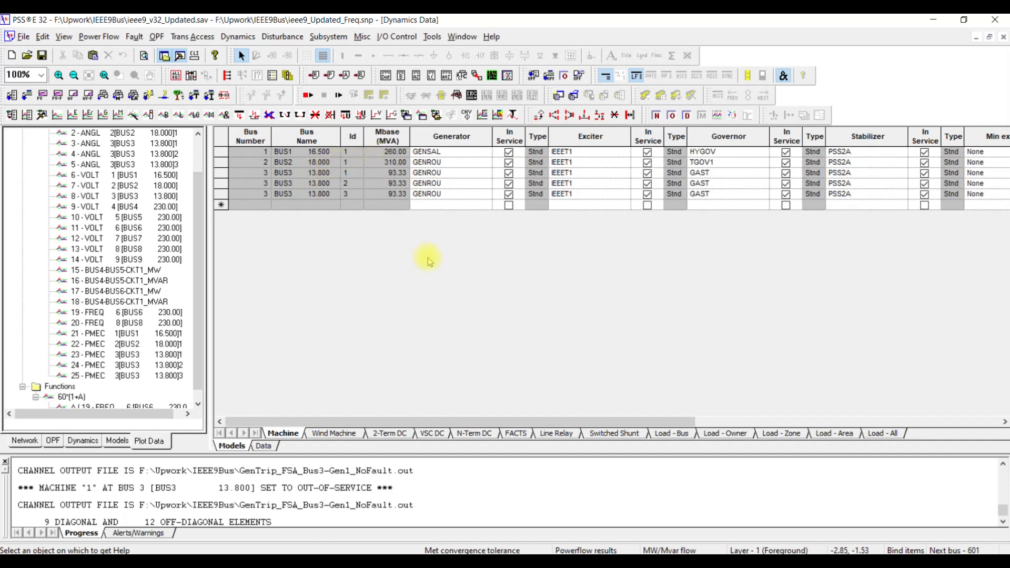
key("ctrl+tab")
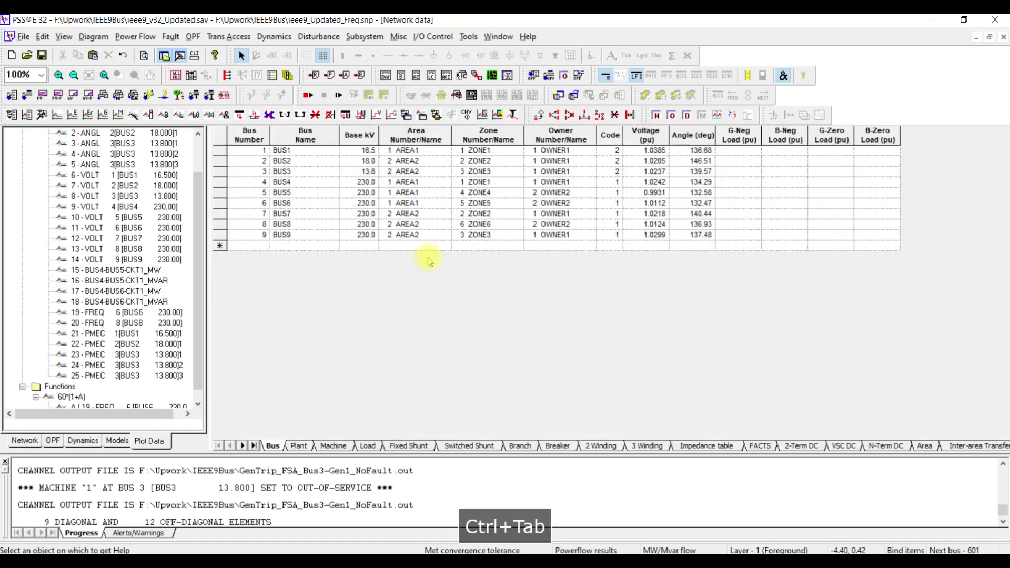
key("ctrl+tab")
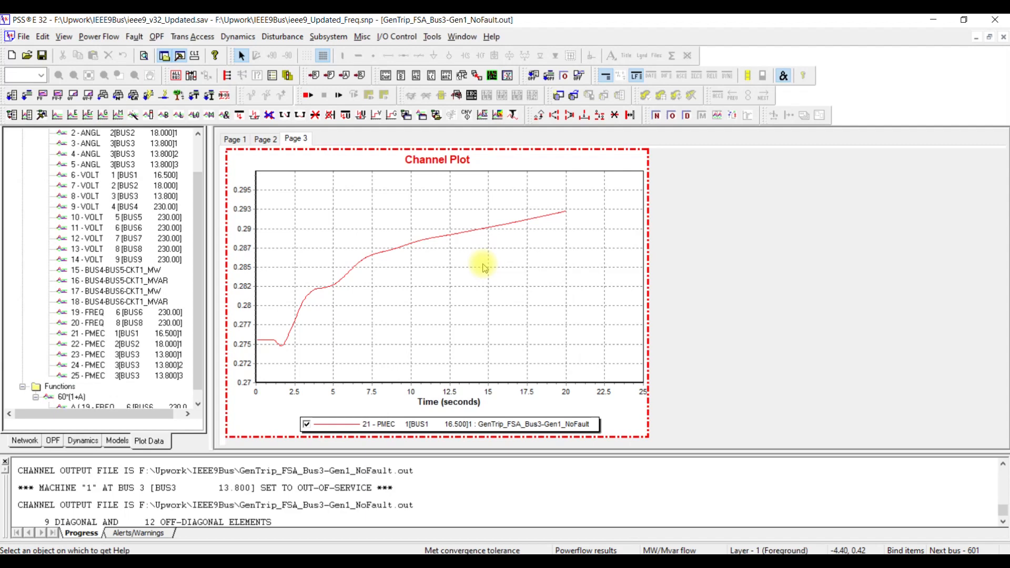
mouse_move(486, 273)
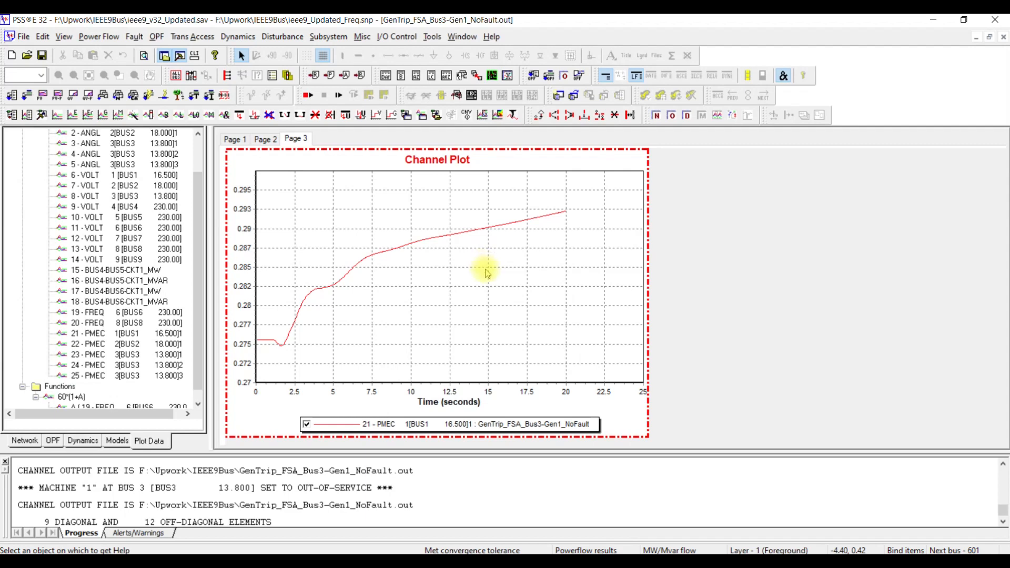
mouse_move(565, 218)
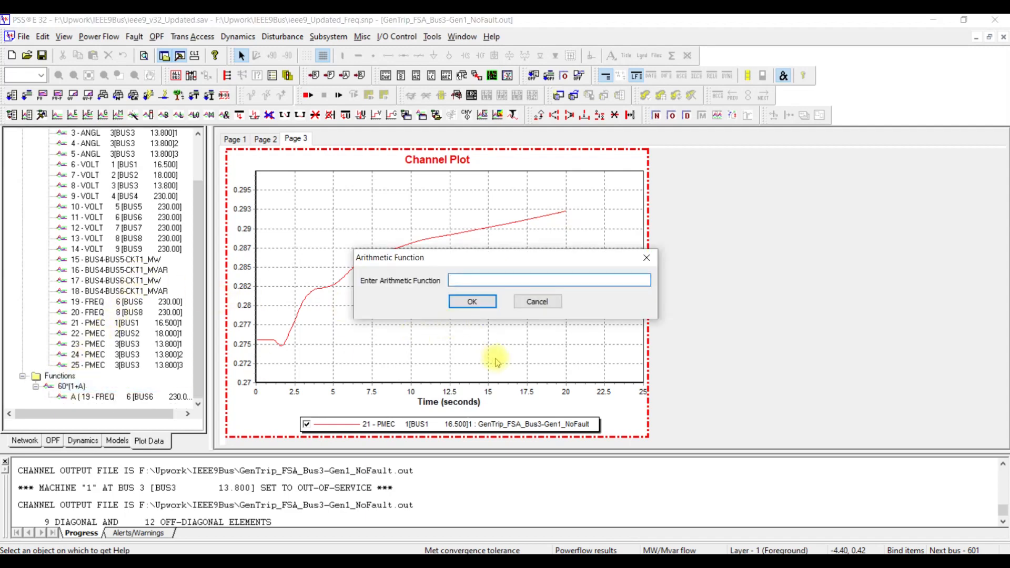
Create the 260*A arithmetic function and pick channel 21 PMEC for it.
type("26")
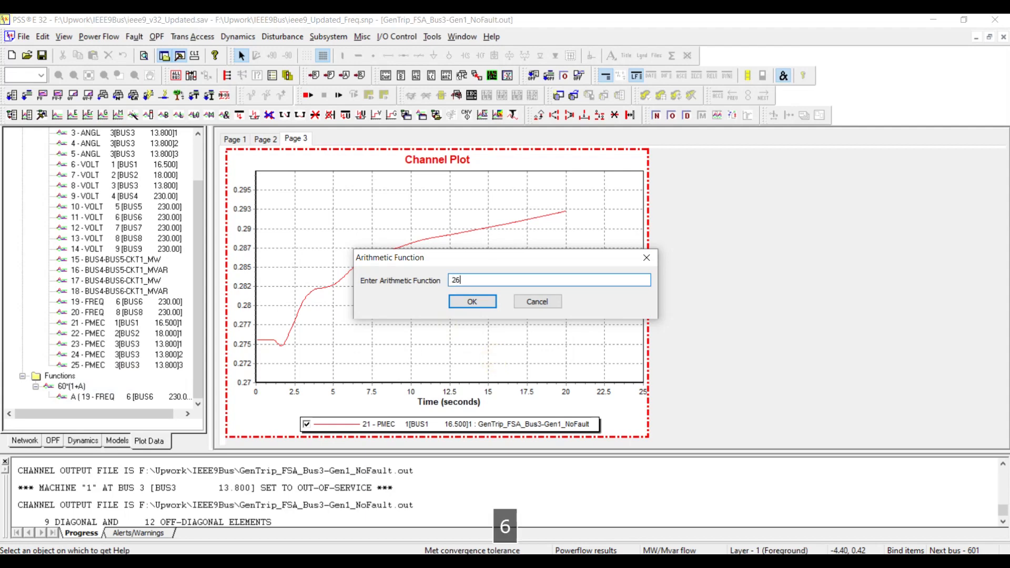
type("0*A")
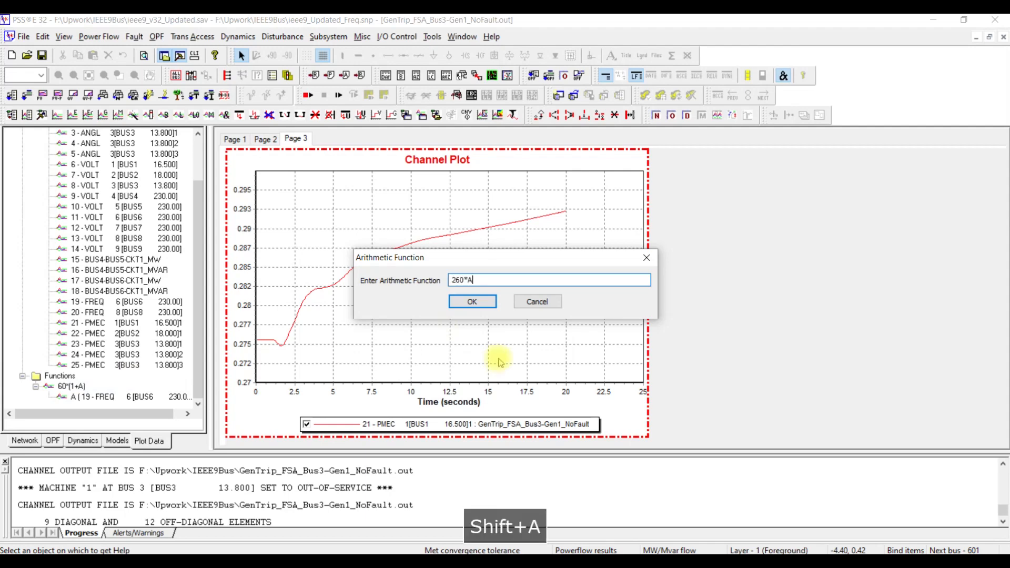
left_click(471, 302)
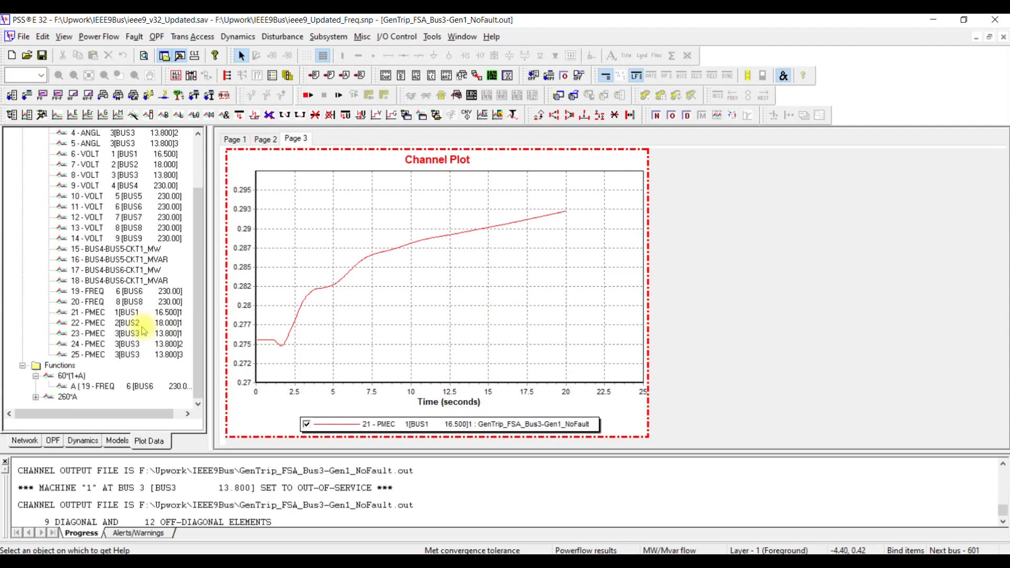
right_click(94, 290)
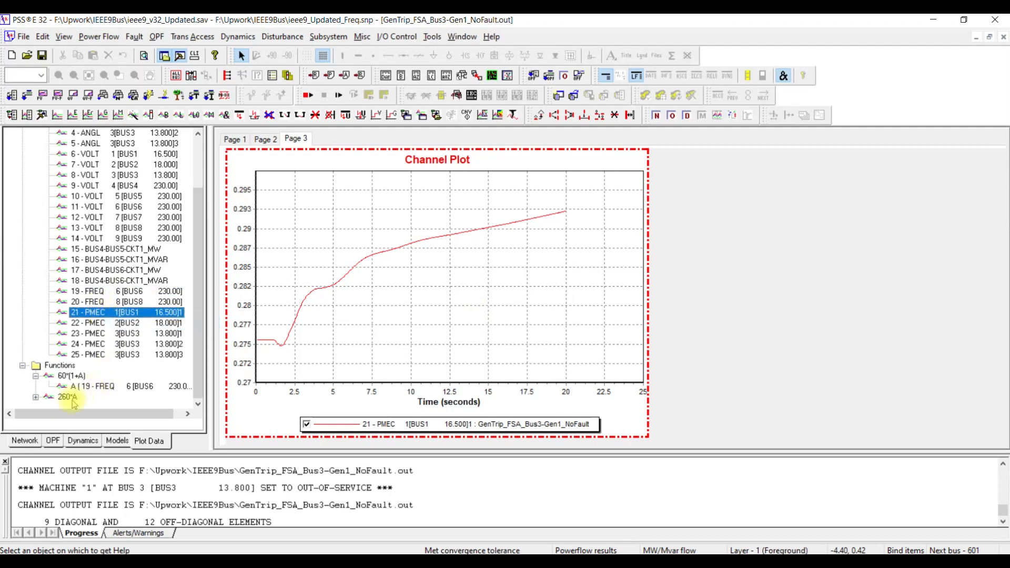
Attach 21 - PMEC to 260*A and add Page 4 for plotting it.
right_click(68, 396)
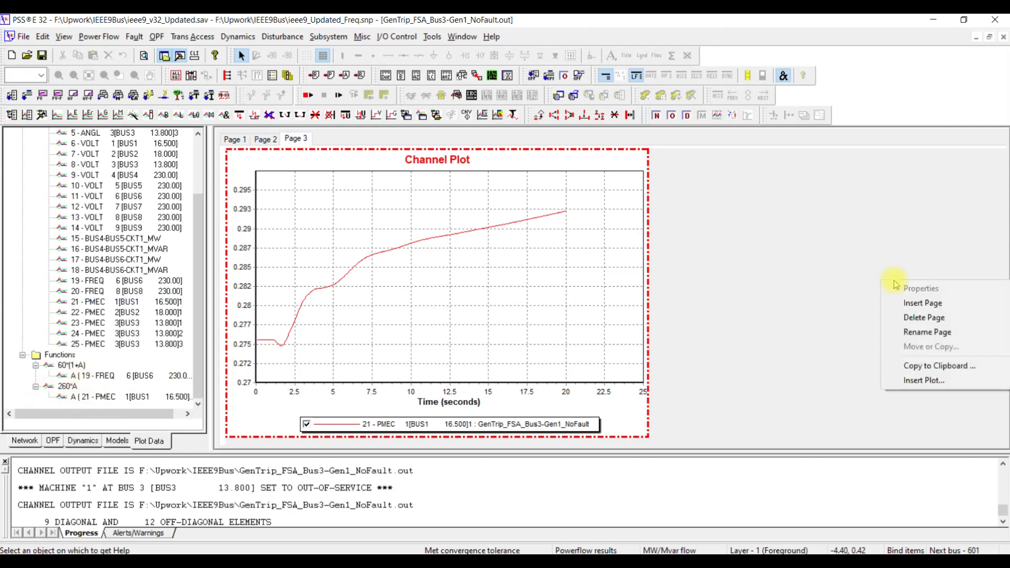
left_click(923, 303)
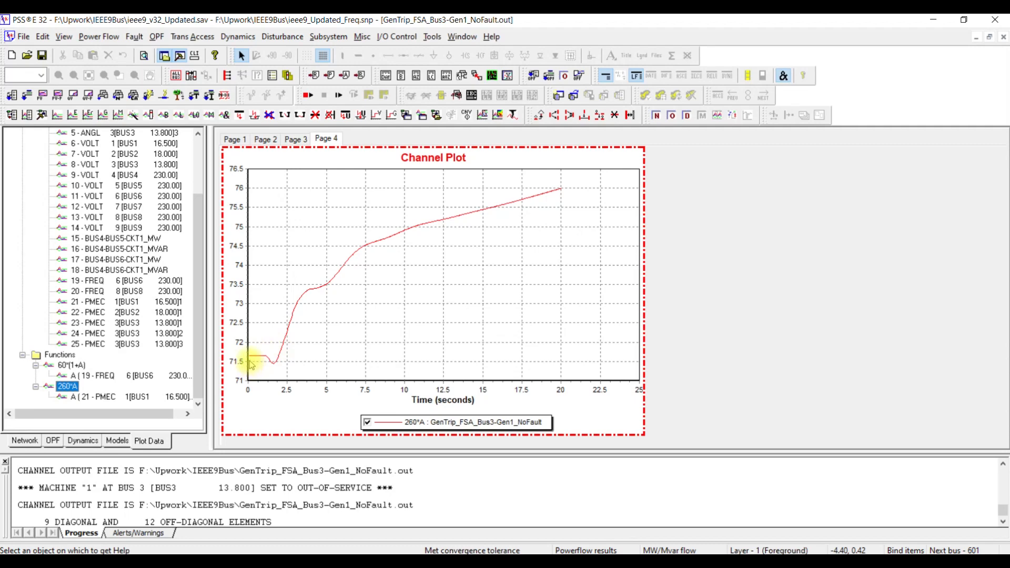
mouse_move(250, 361)
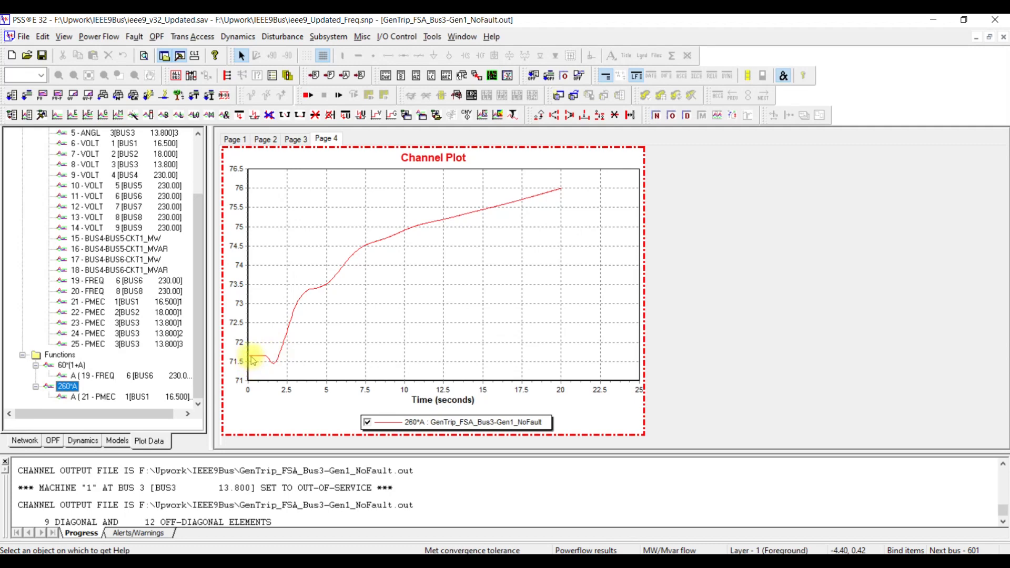
mouse_move(359, 286)
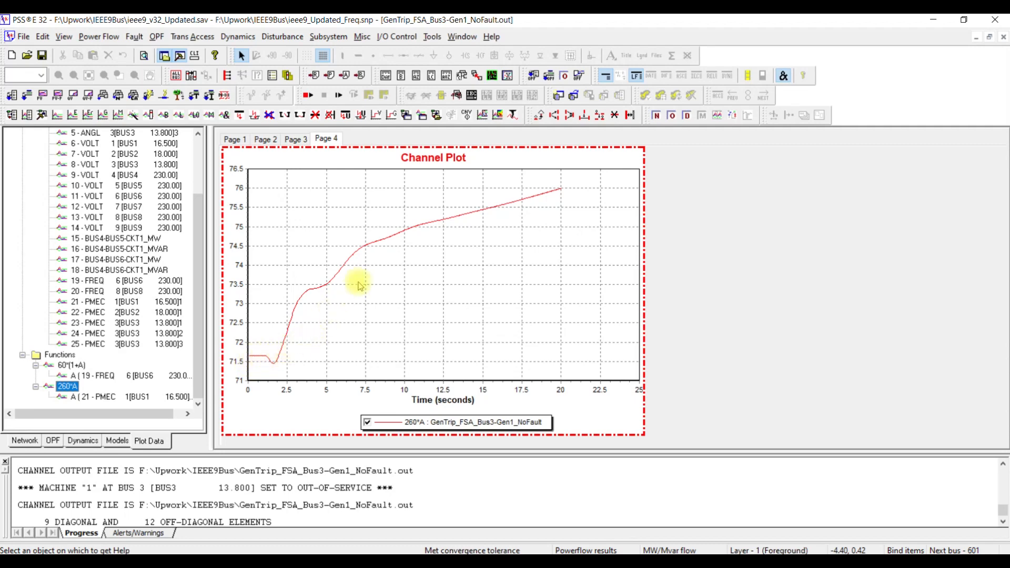
mouse_move(566, 196)
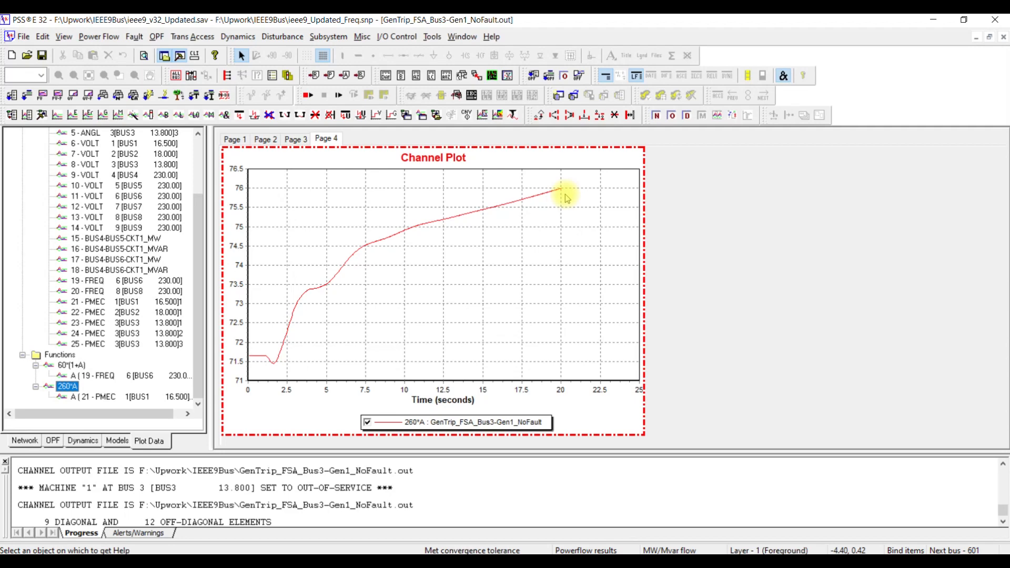
mouse_move(361, 190)
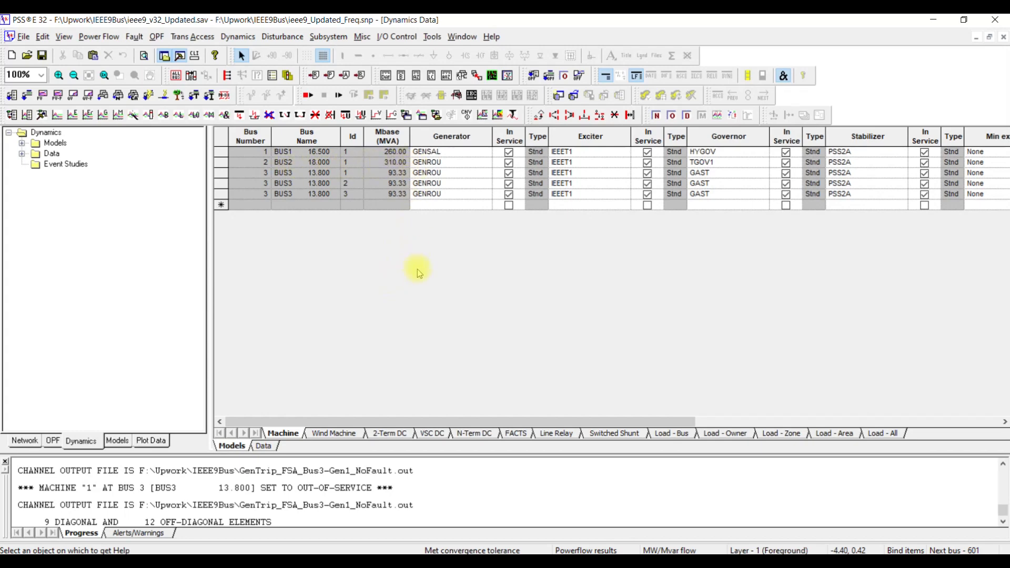
left_click(149, 441)
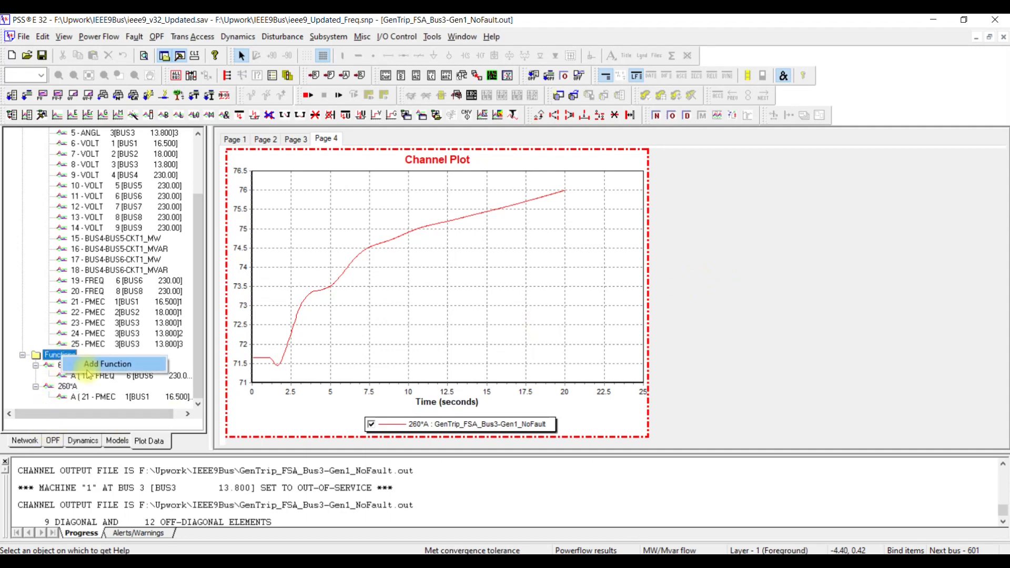
Define the new arithmetic function 310*A.
left_click(108, 364)
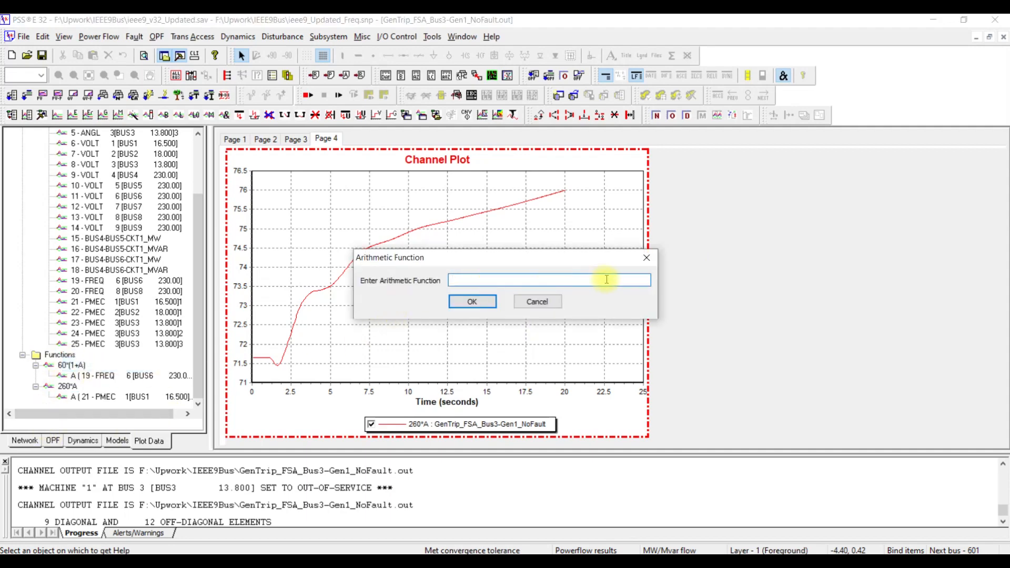
type("31")
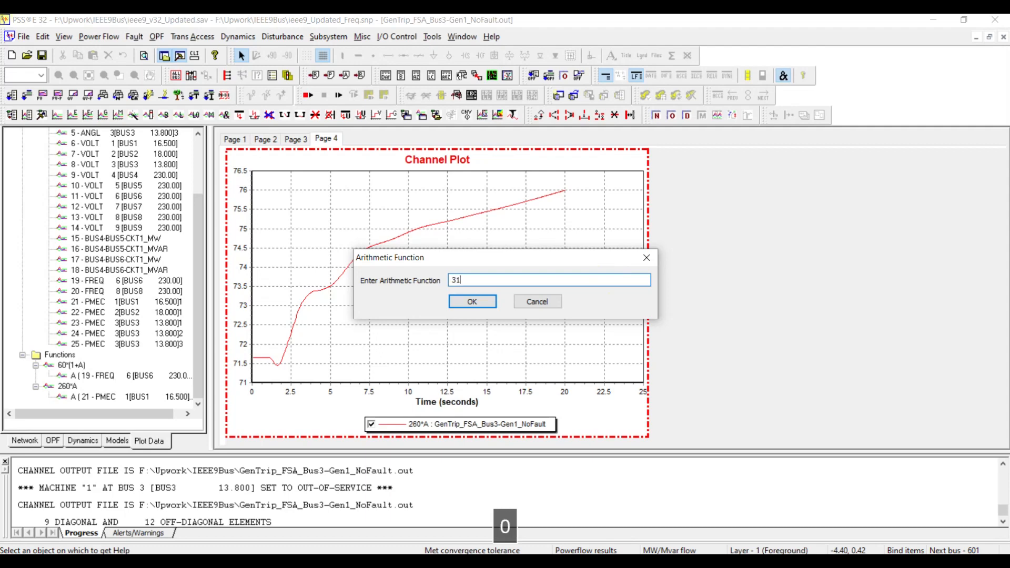
type("0*A")
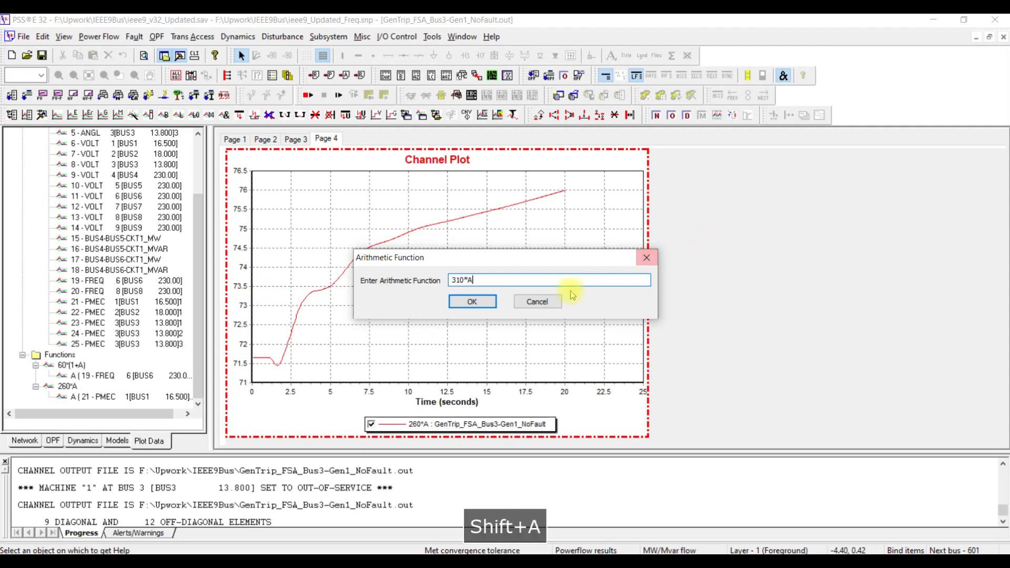
left_click(471, 301)
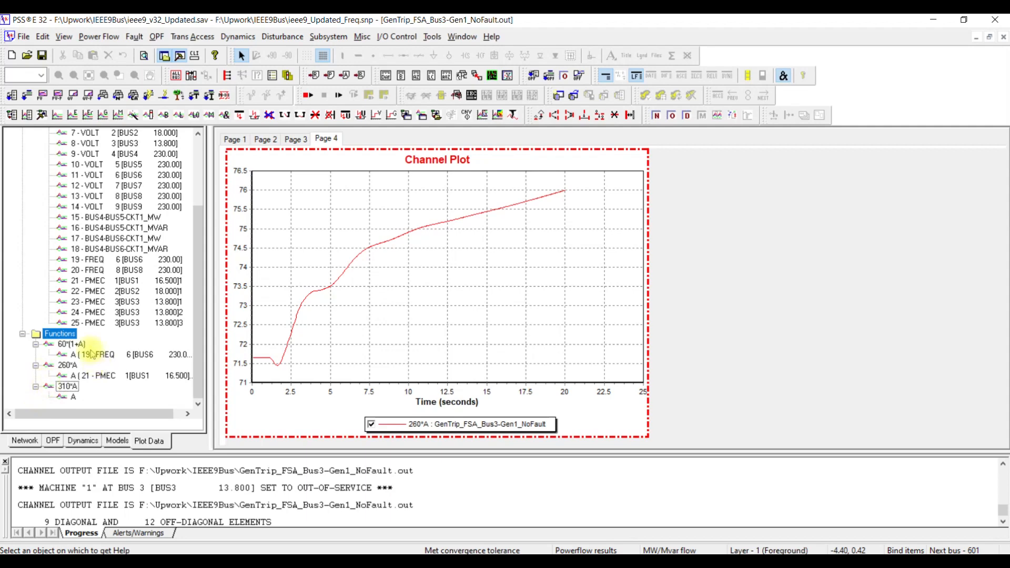
mouse_move(113, 278)
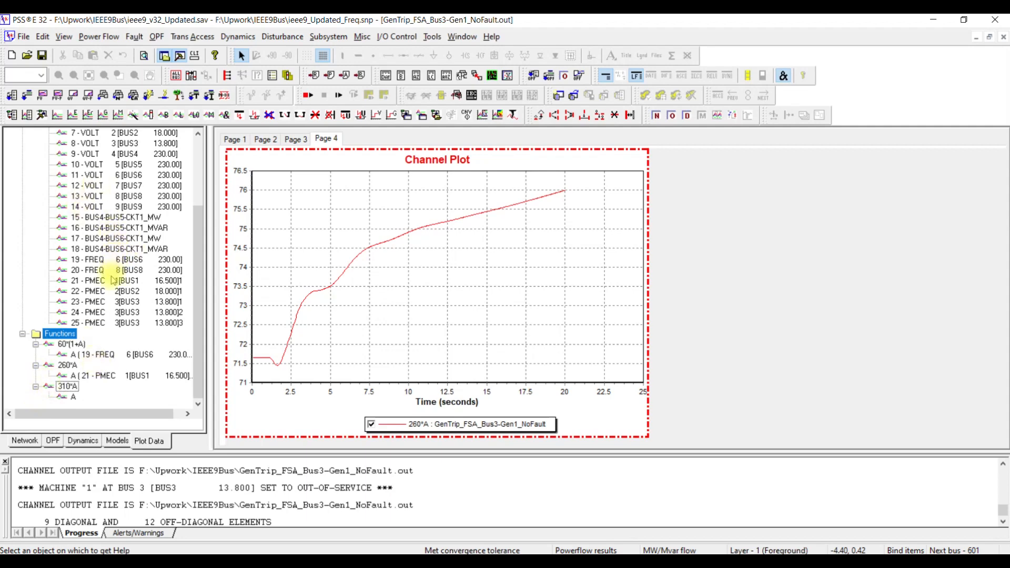
Assign generator 2 channel 22 - PMEC to A and add the 310*A curve to Page 4.
right_click(89, 291)
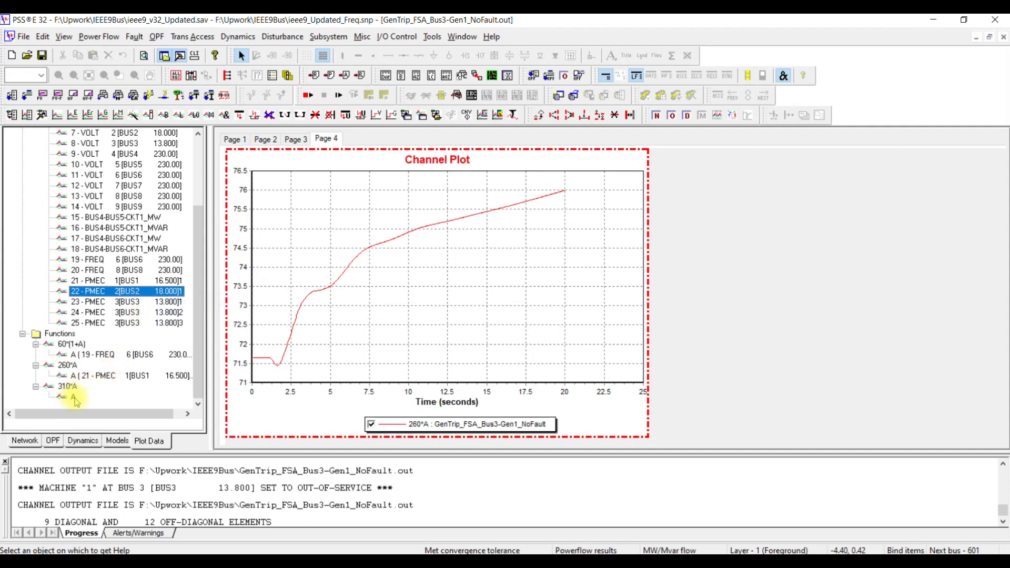
left_click(67, 386)
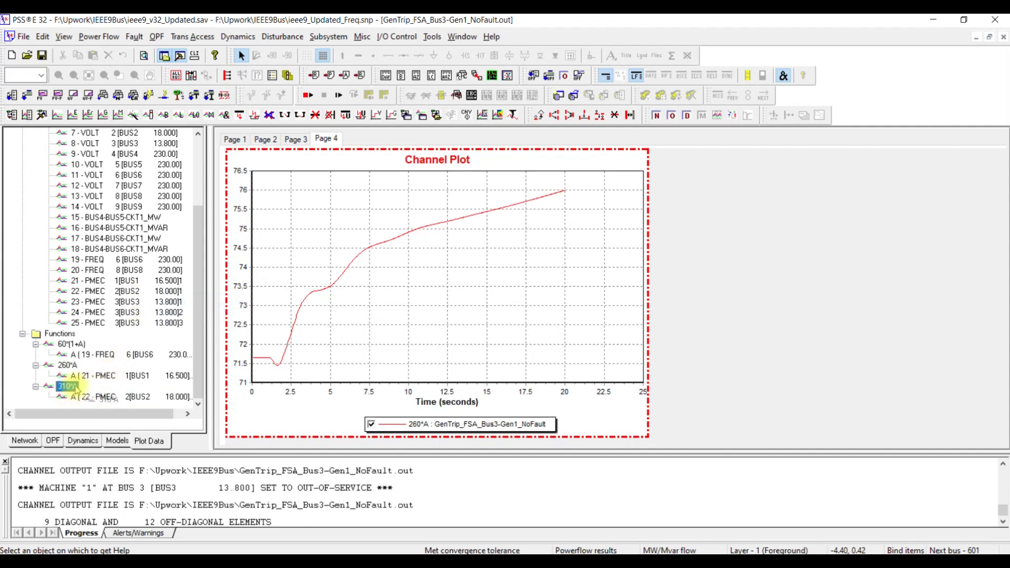
left_click(66, 385)
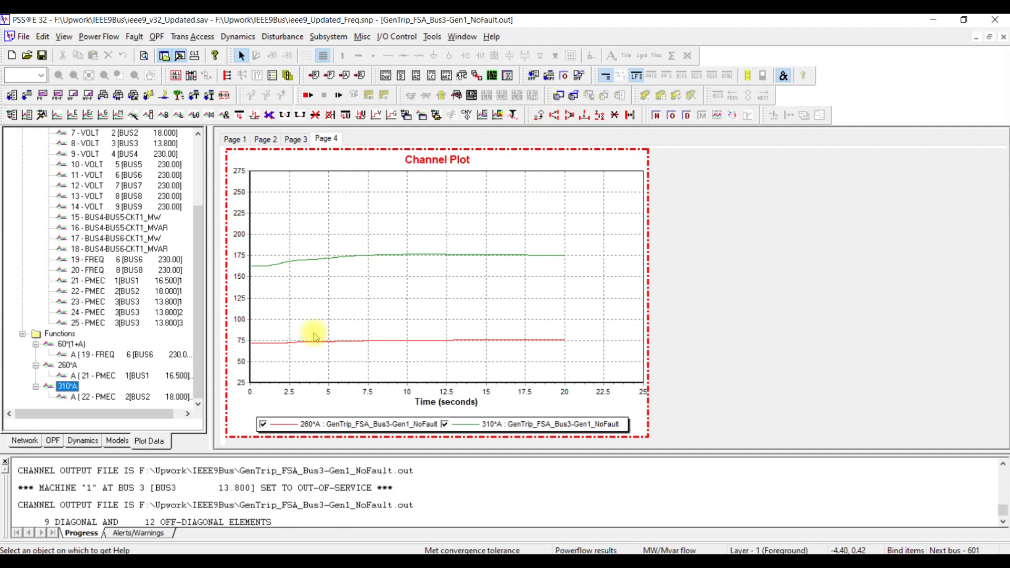
mouse_move(284, 270)
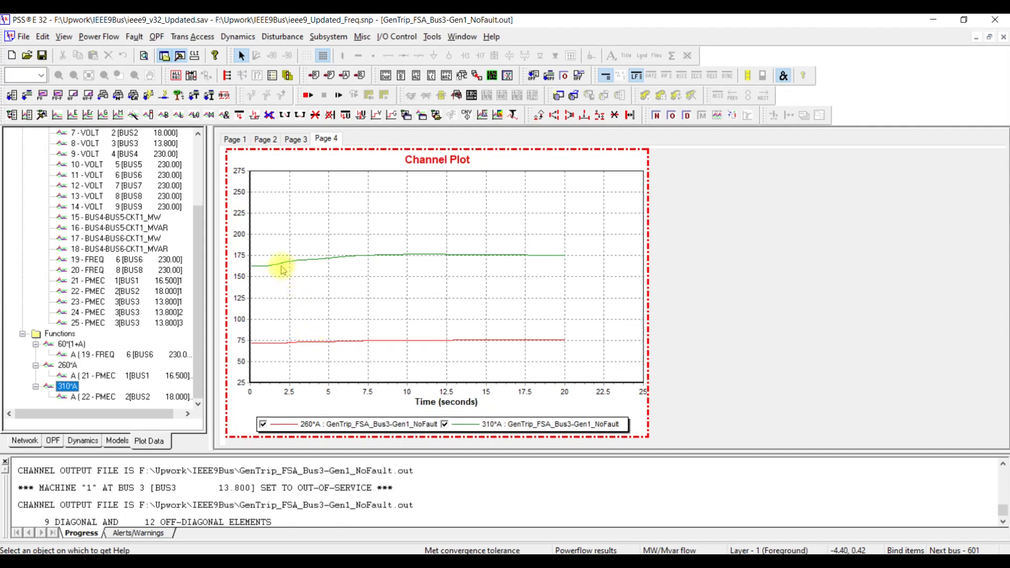
mouse_move(677, 273)
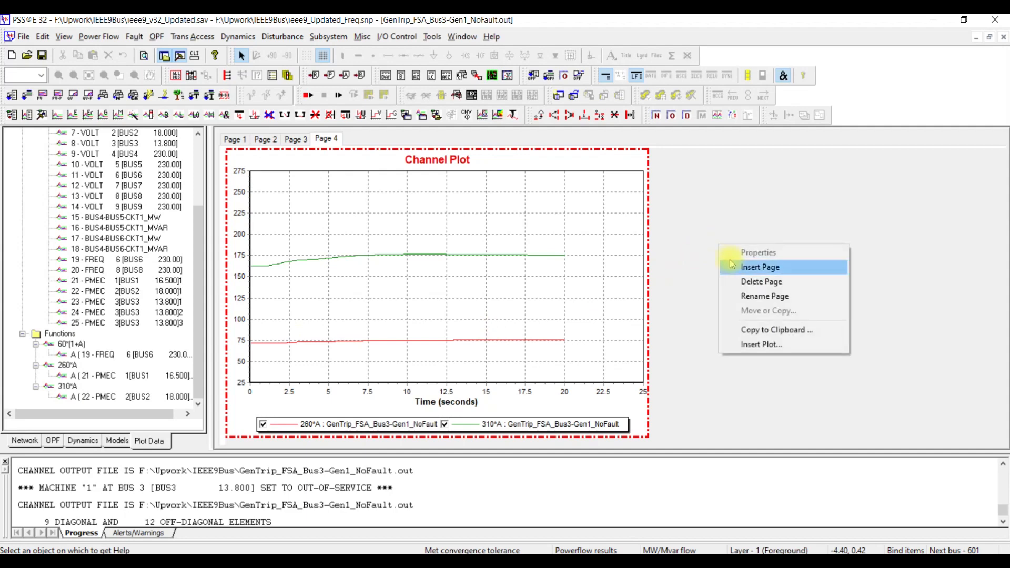
Insert a new Page 5 for the standalone 310*A curve.
left_click(760, 267)
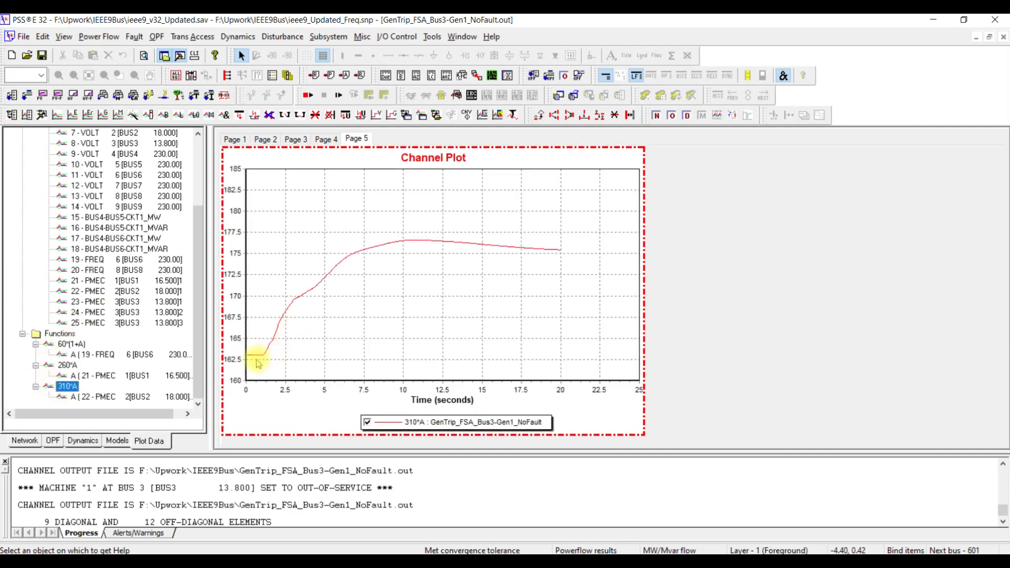
mouse_move(252, 359)
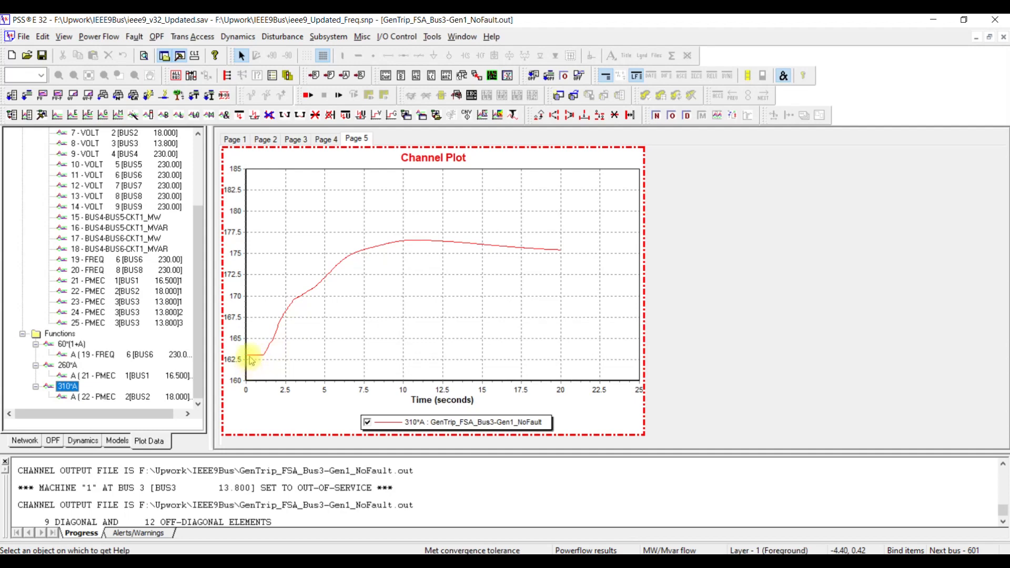
mouse_move(271, 353)
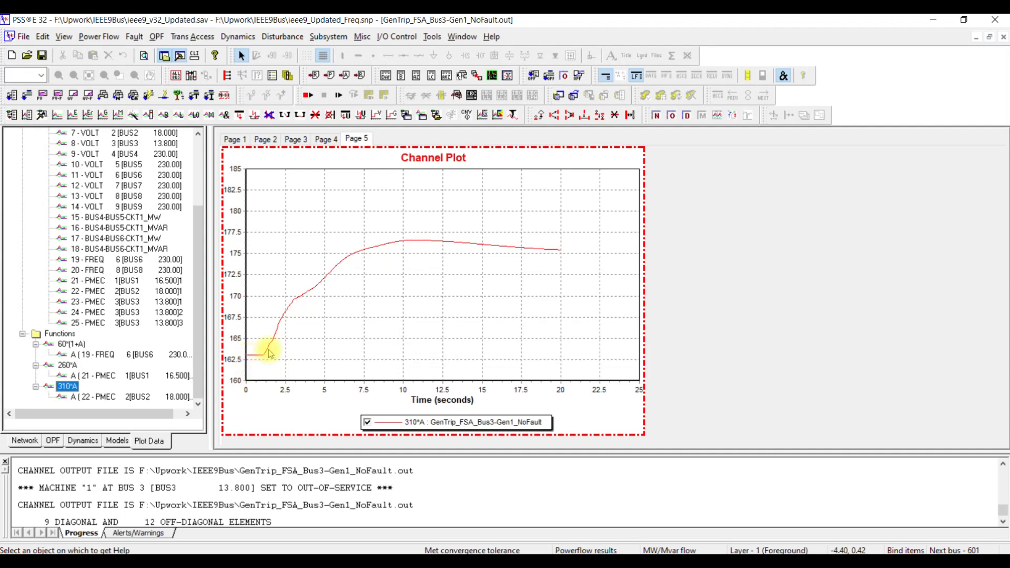
mouse_move(385, 250)
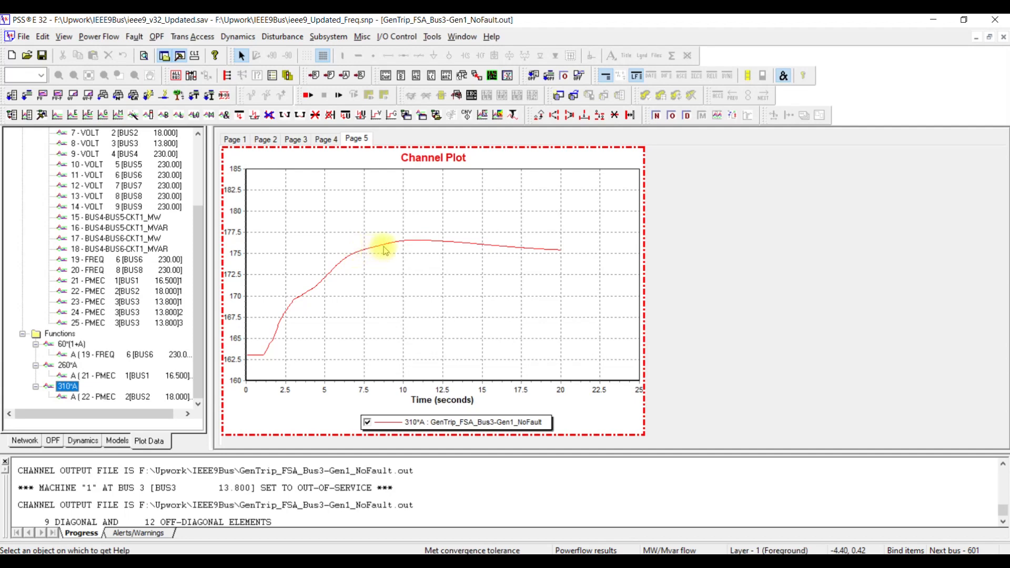
mouse_move(418, 244)
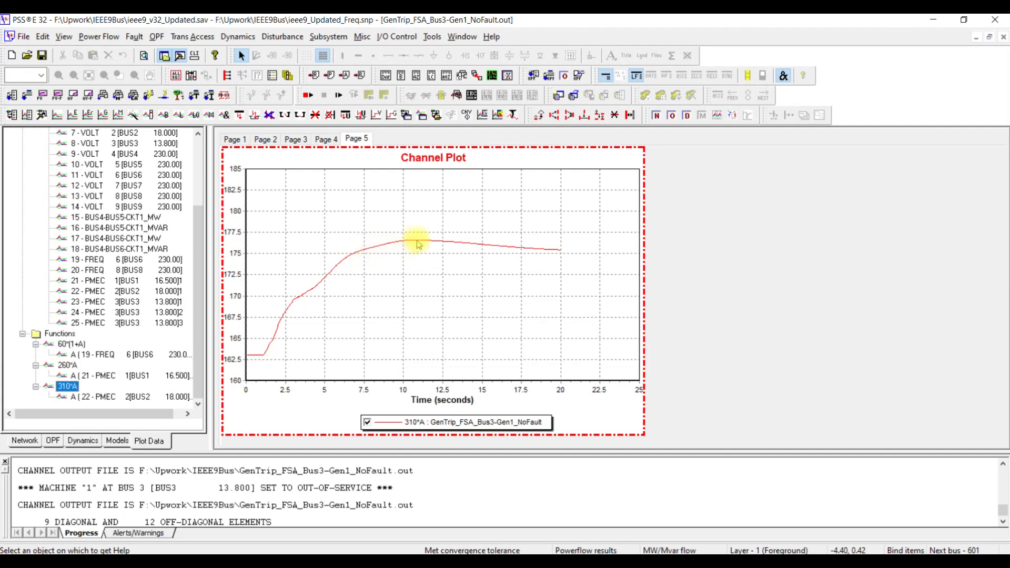
mouse_move(556, 252)
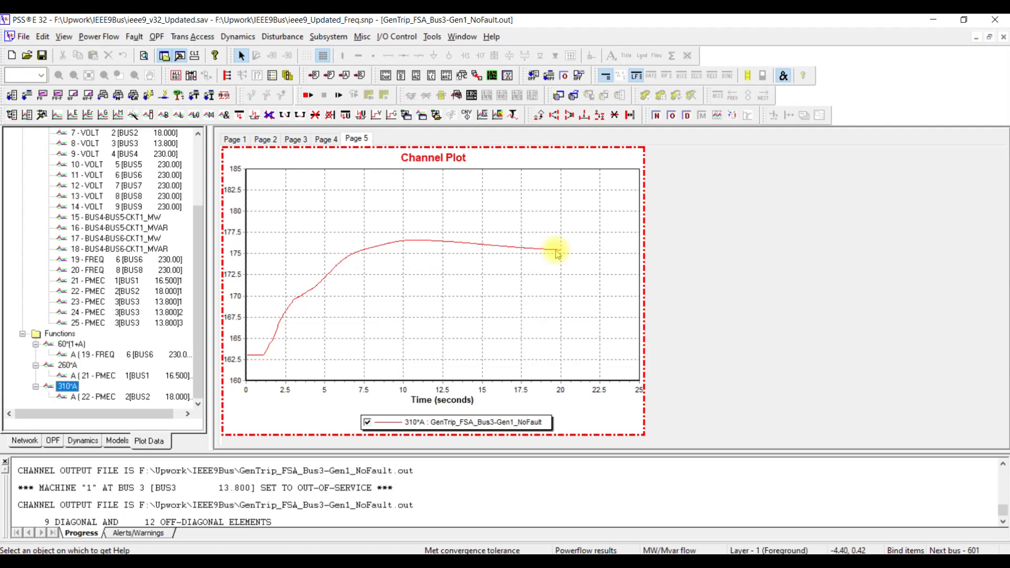
mouse_move(479, 284)
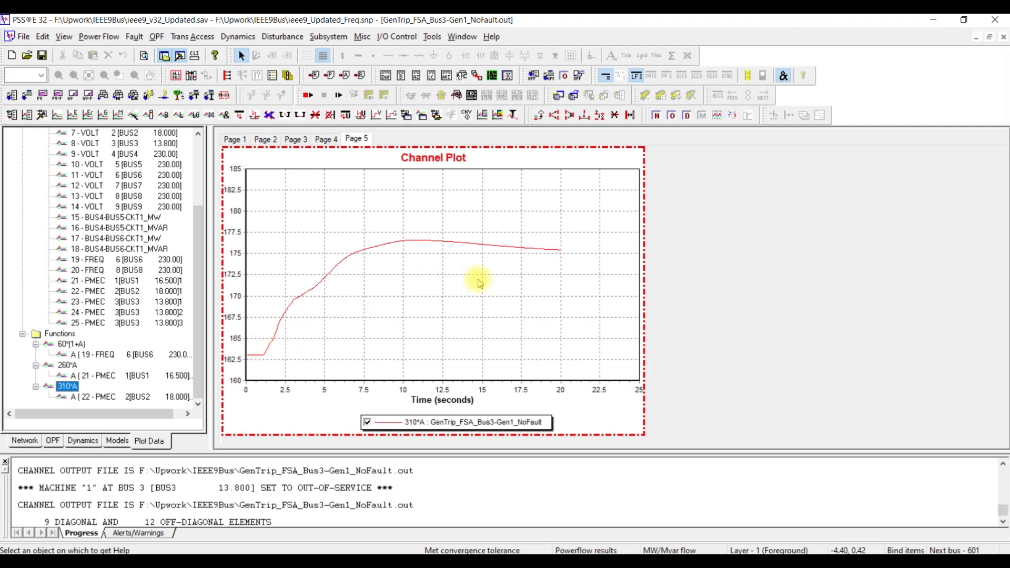
mouse_move(479, 267)
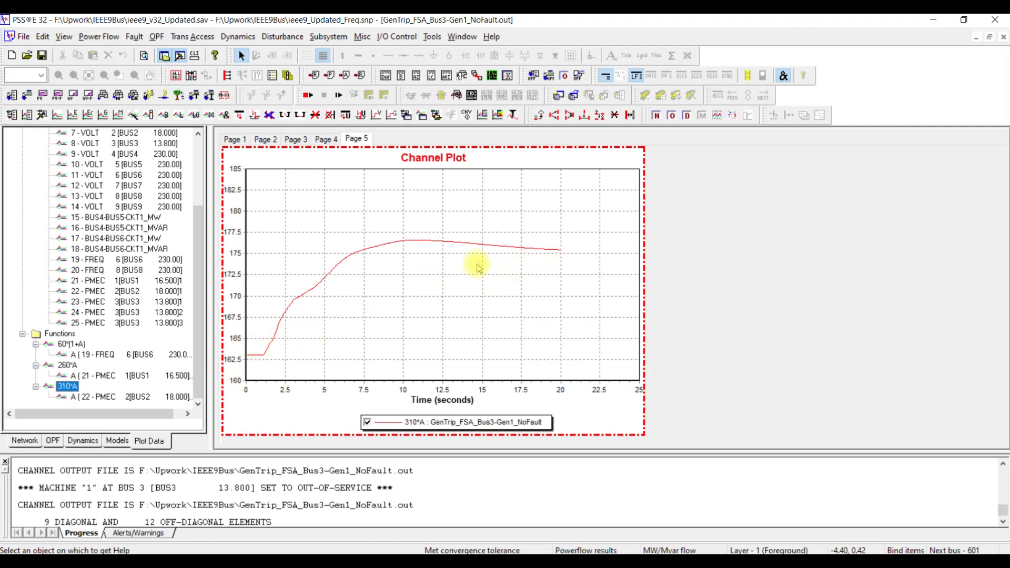
mouse_move(546, 295)
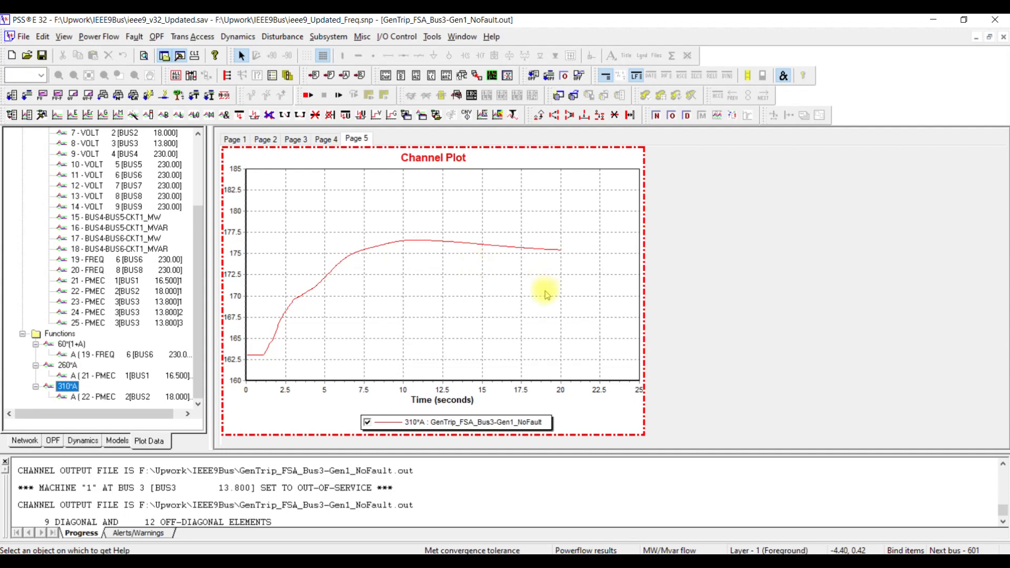
mouse_move(548, 299)
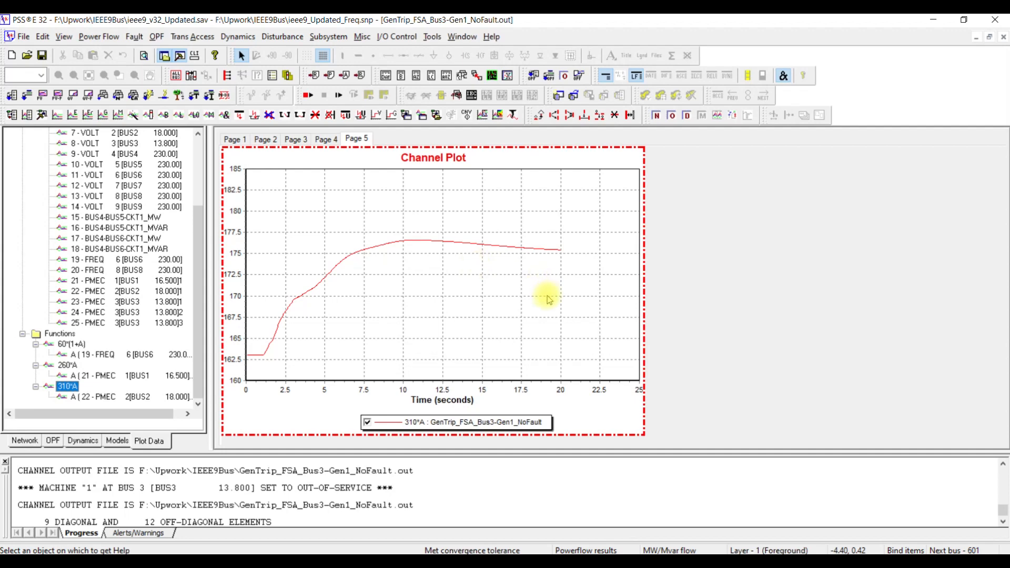
mouse_move(547, 303)
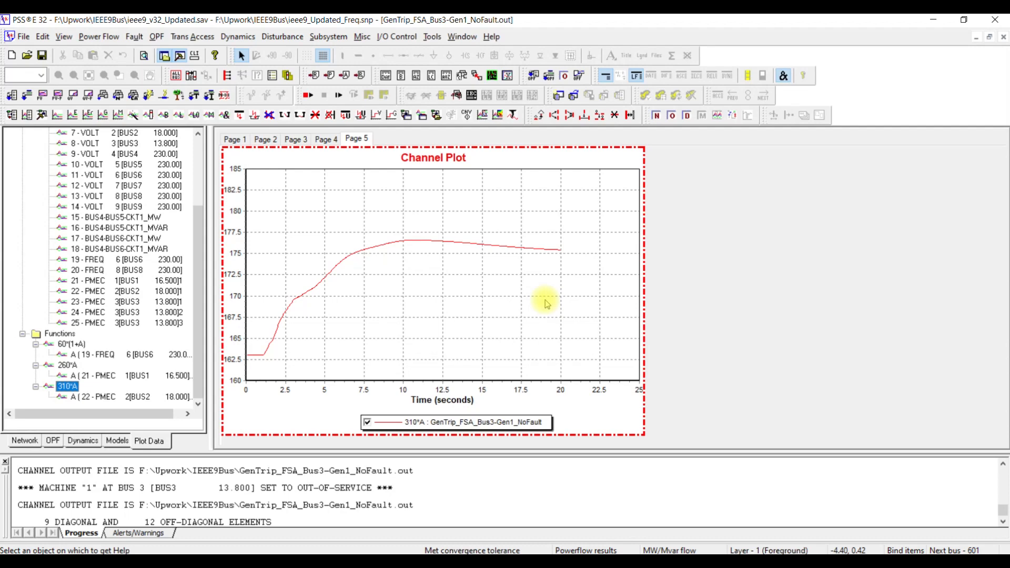
mouse_move(284, 335)
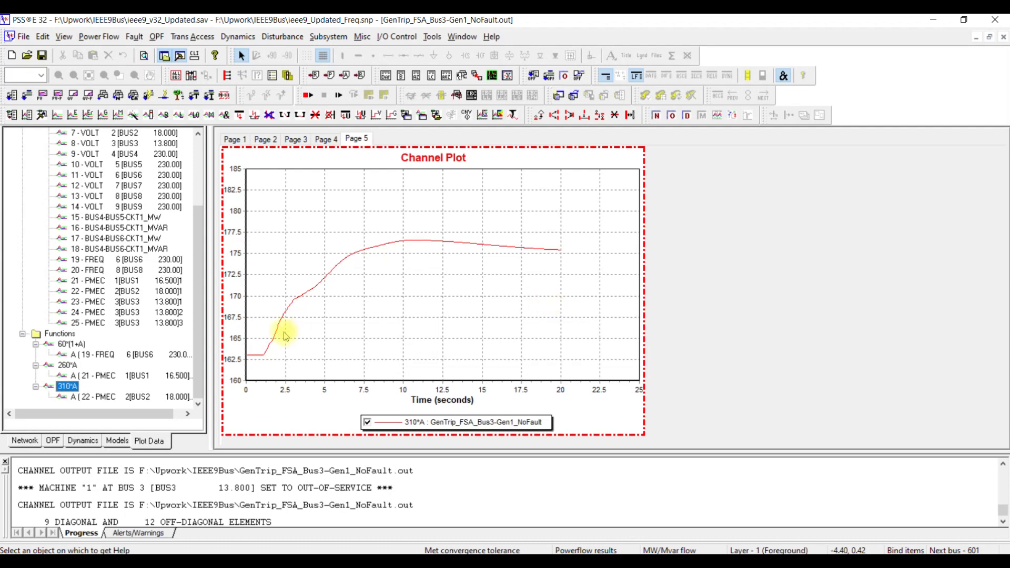
mouse_move(277, 350)
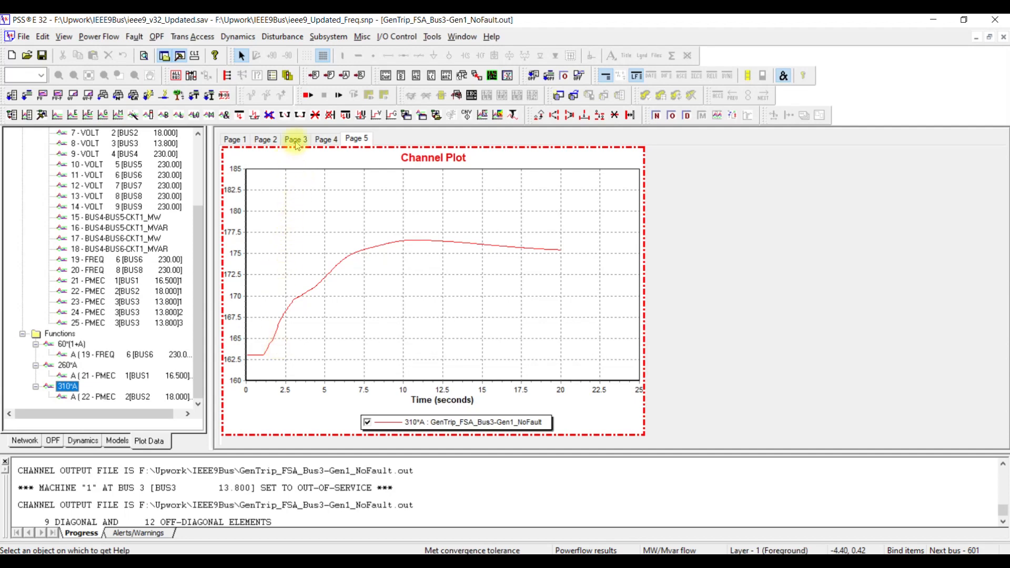
On Page 2, add a second arithmetic function 60*(1+A) for bus 8 frequency in Hz.
left_click(264, 139)
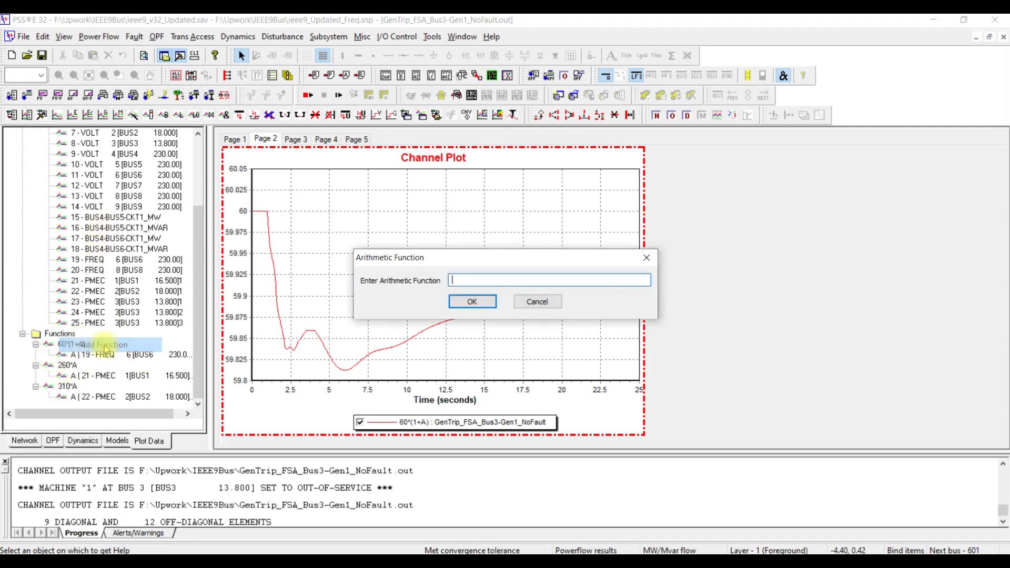
type("60")
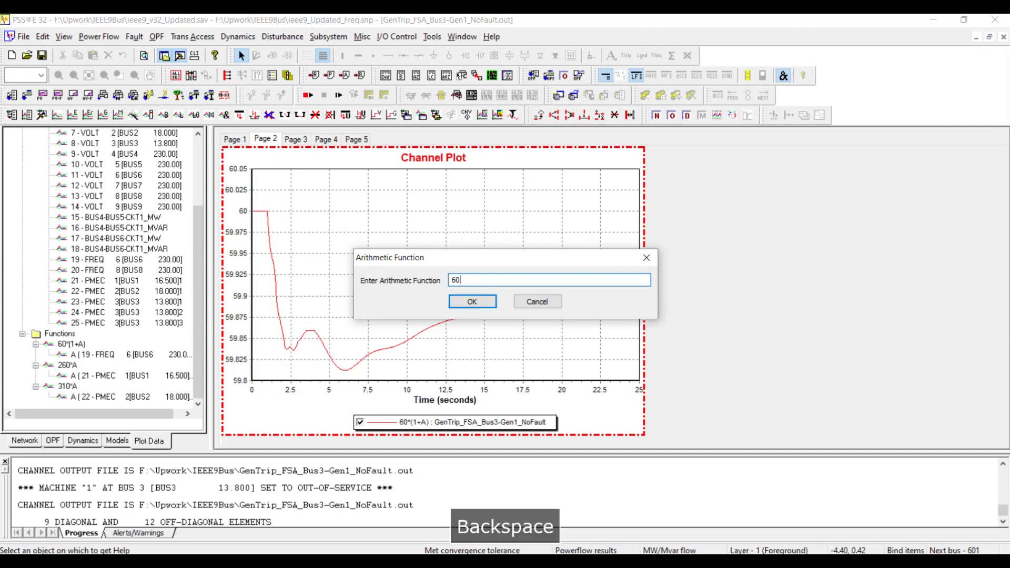
type("*(1+")
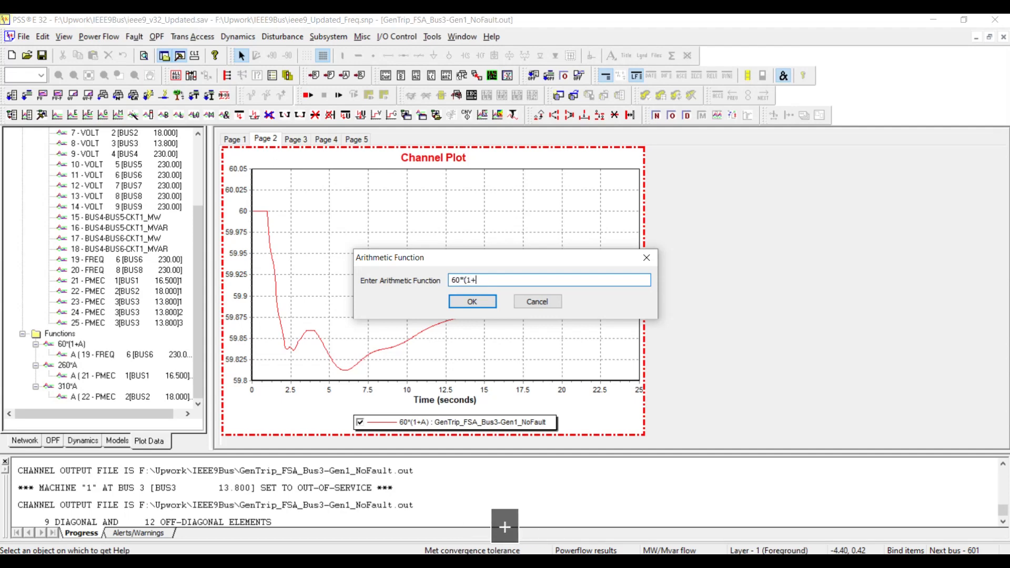
type("A)")
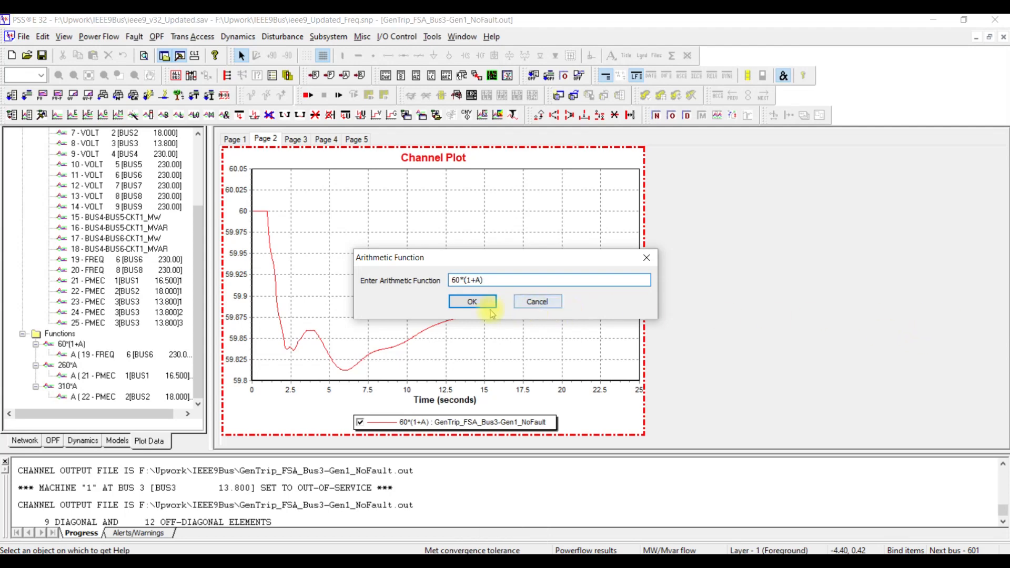
left_click(472, 301)
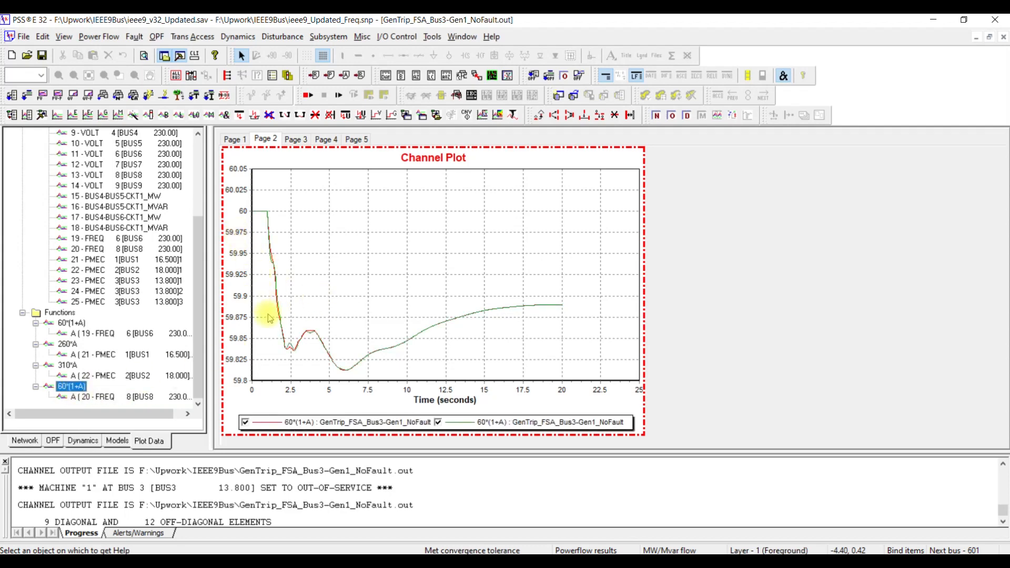
mouse_move(382, 356)
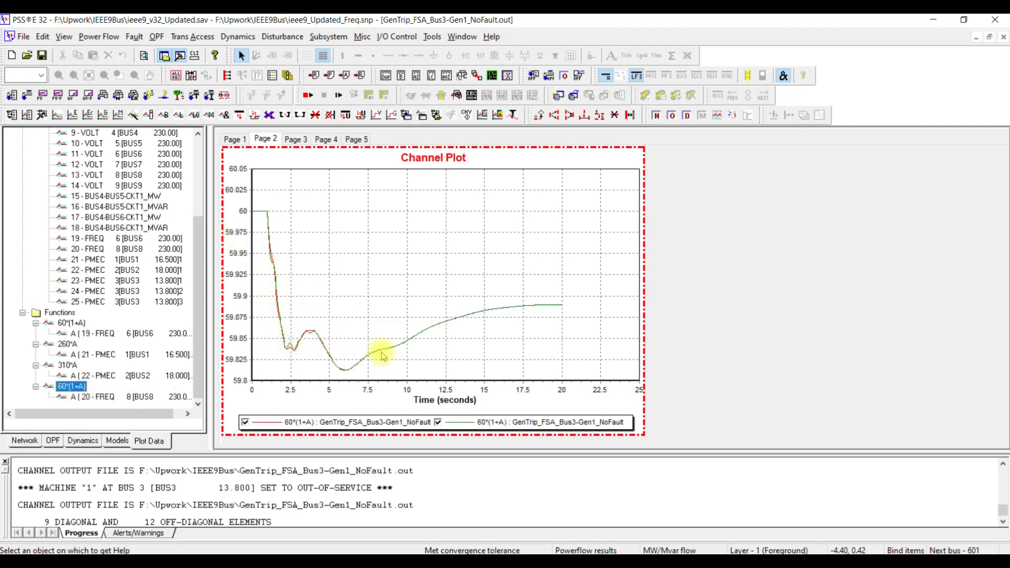